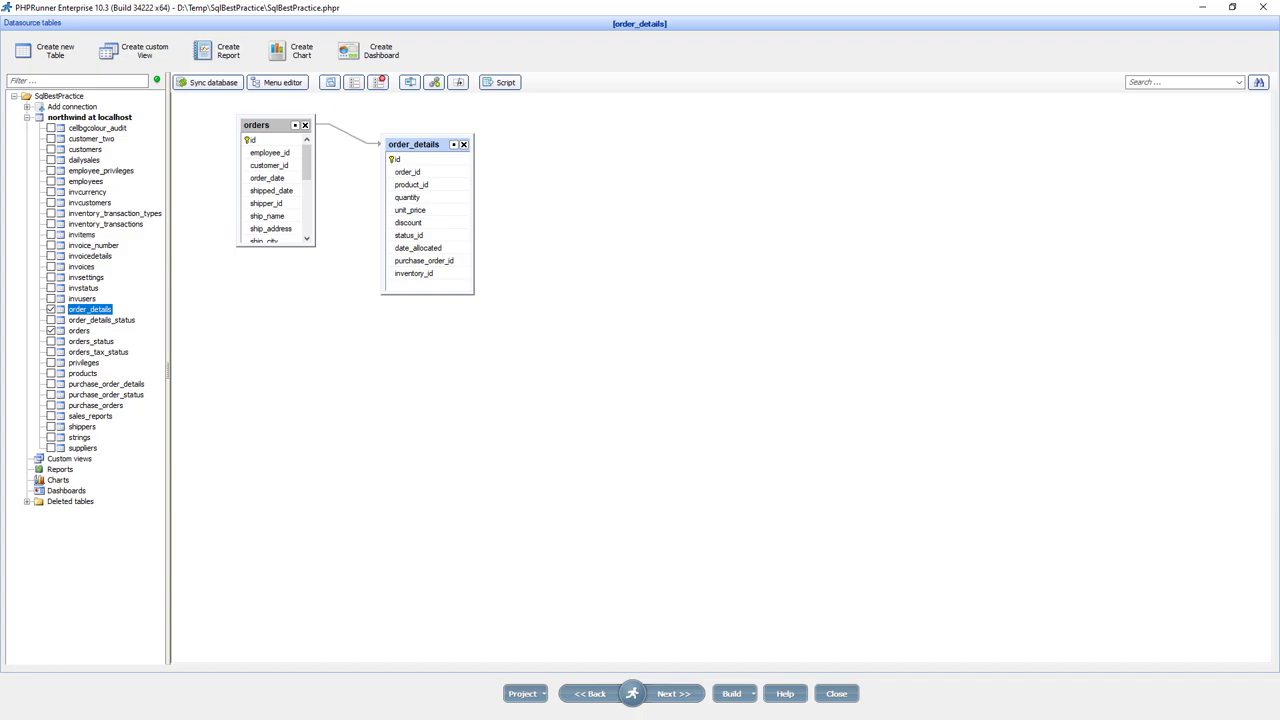
{"action": "mouse_move", "coordinate": [276, 132]}
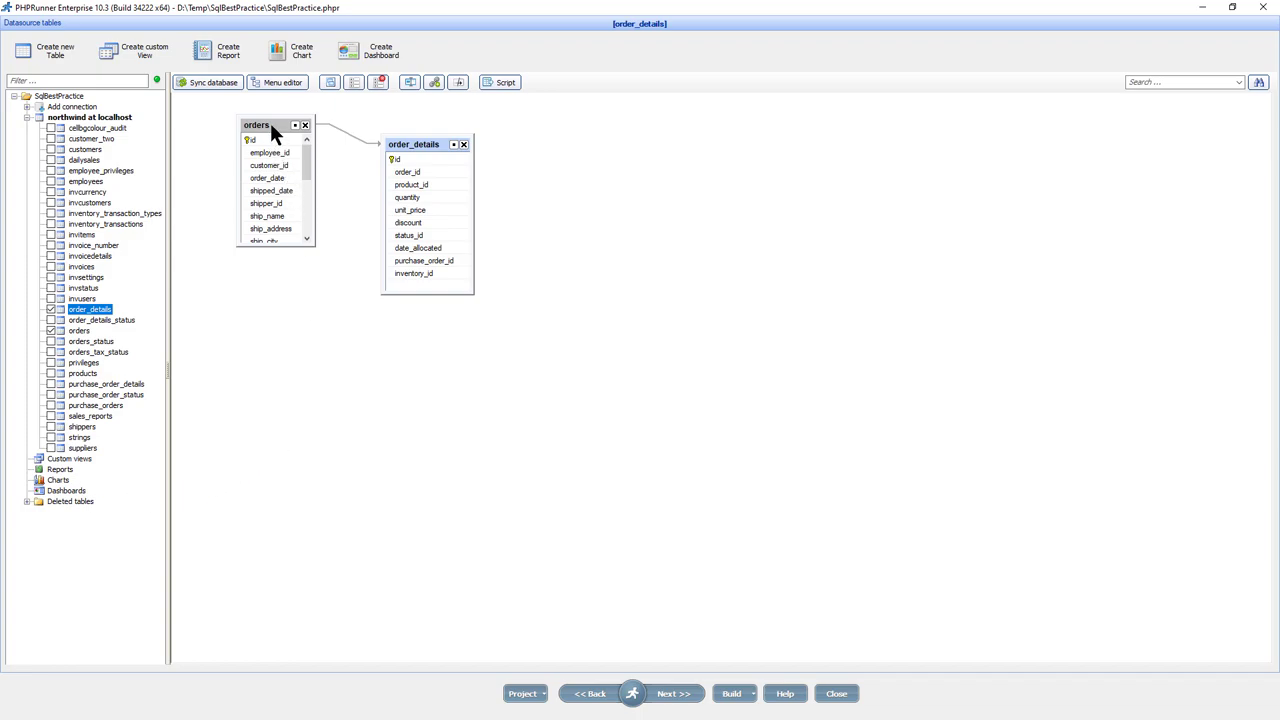
Step: Open the orders table for modification from the Datasource tables diagram
{"action": "left_click", "coordinate": [304, 124]}
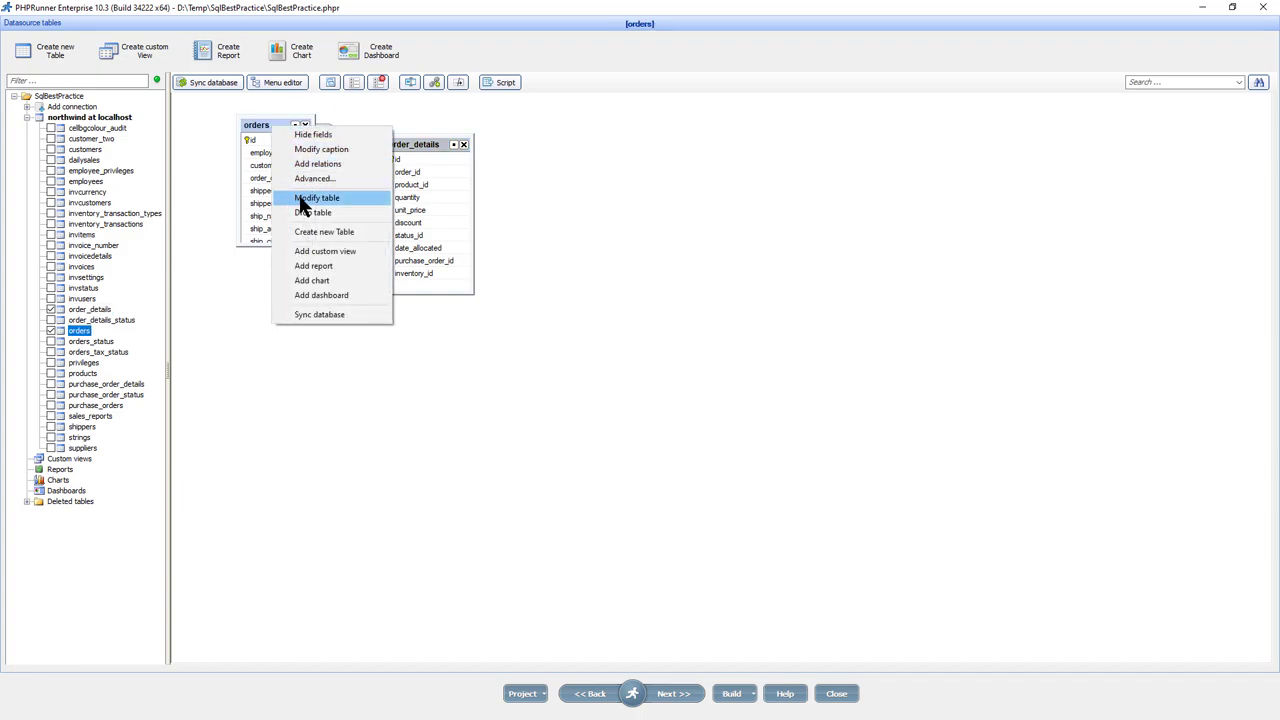
{"action": "left_click", "coordinate": [316, 198]}
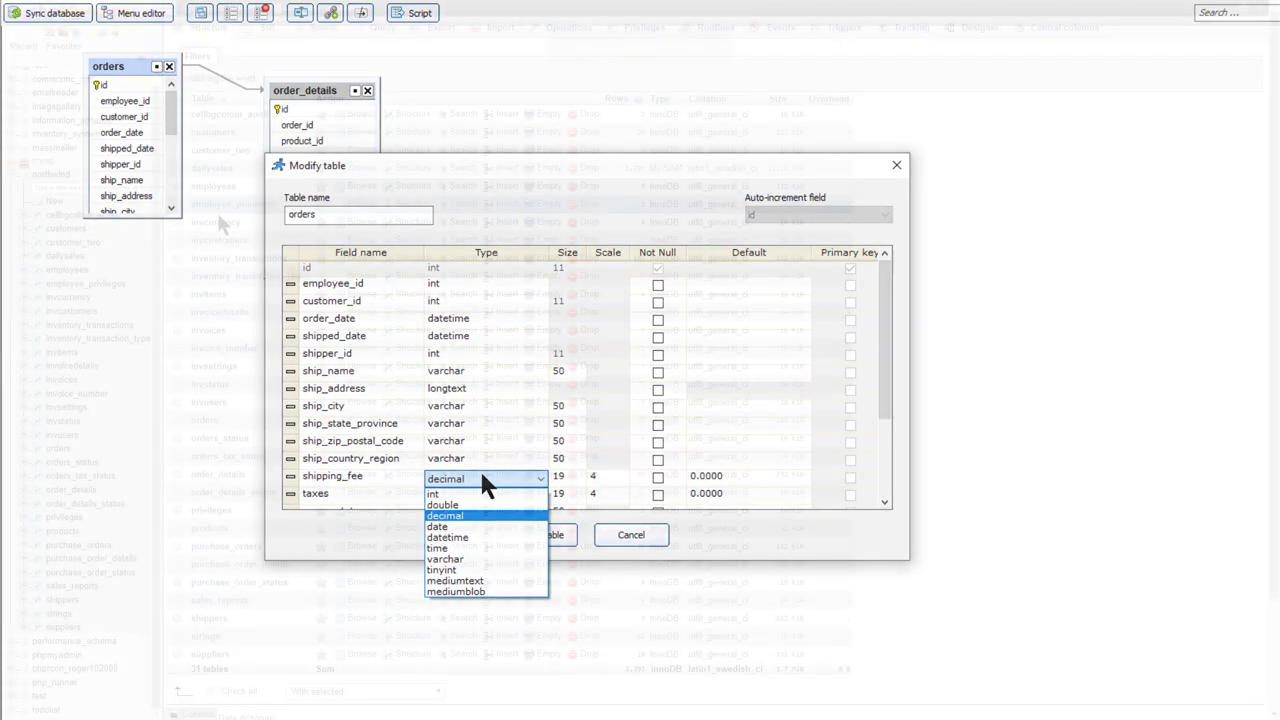
Step: Open the payment_type column of orders for editing and review its available data types
{"action": "left_click", "coordinate": [632, 534]}
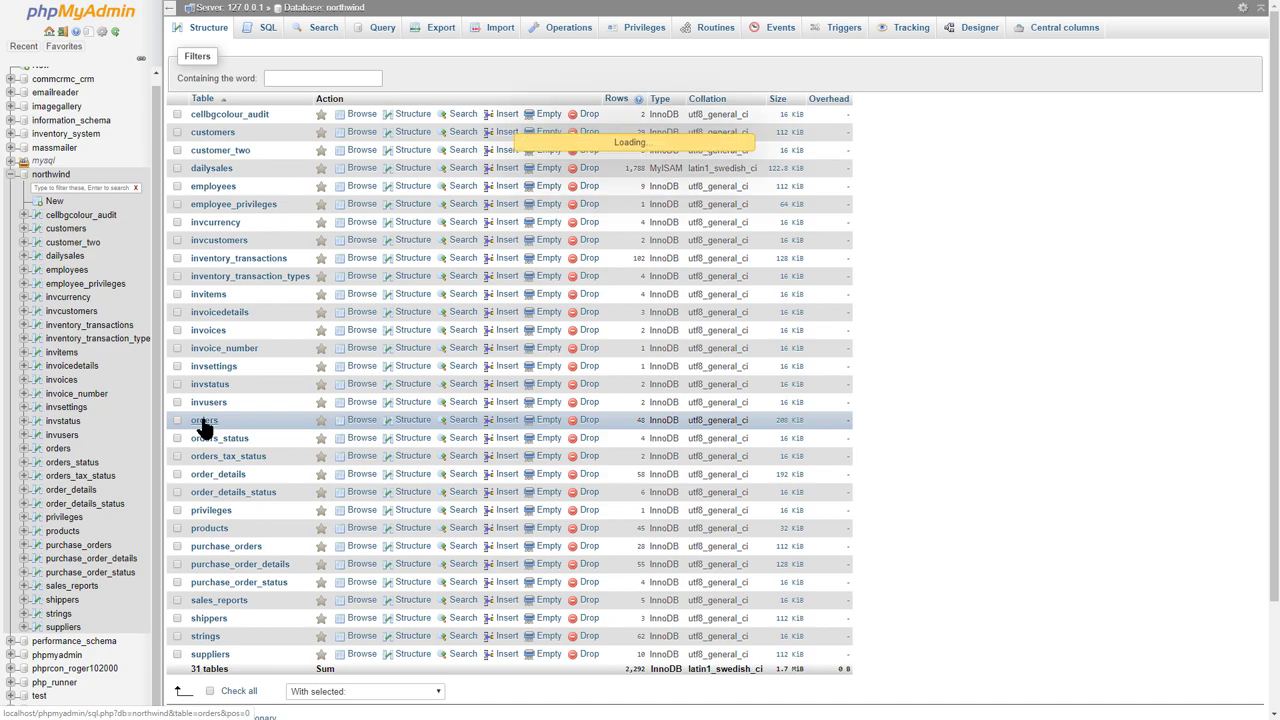
{"action": "left_click", "coordinate": [204, 420]}
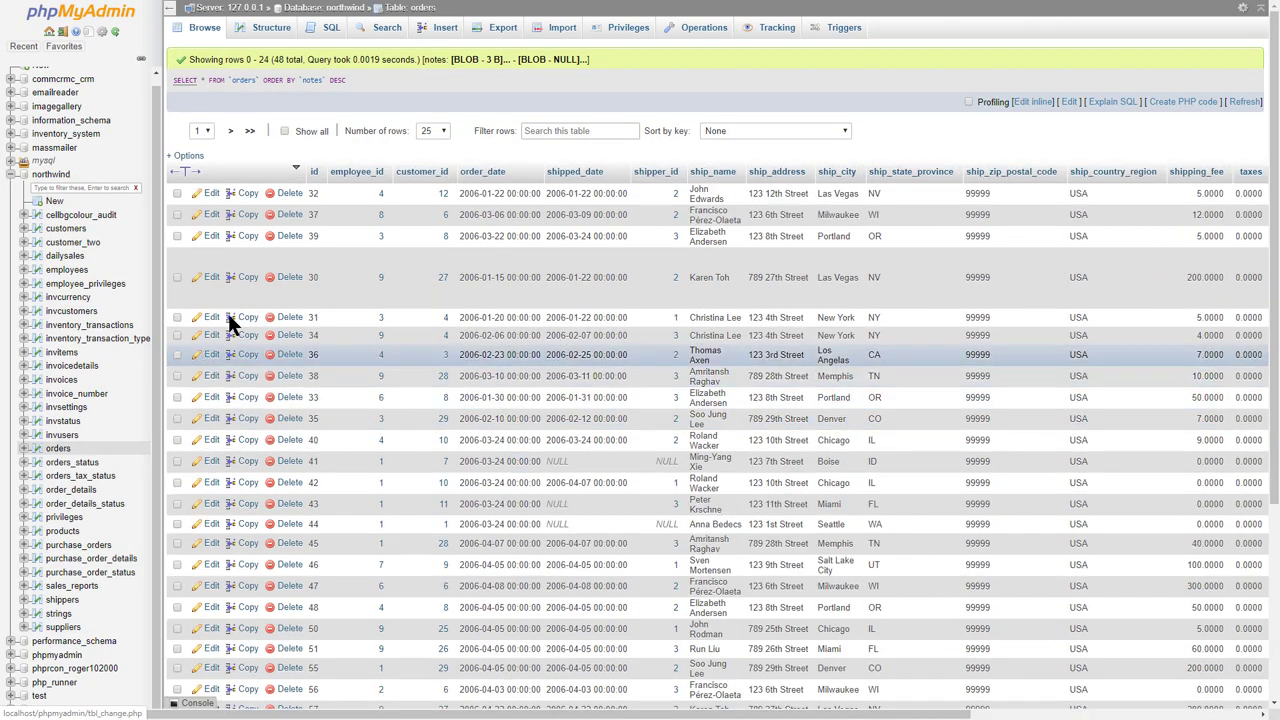
{"action": "left_click", "coordinate": [264, 28]}
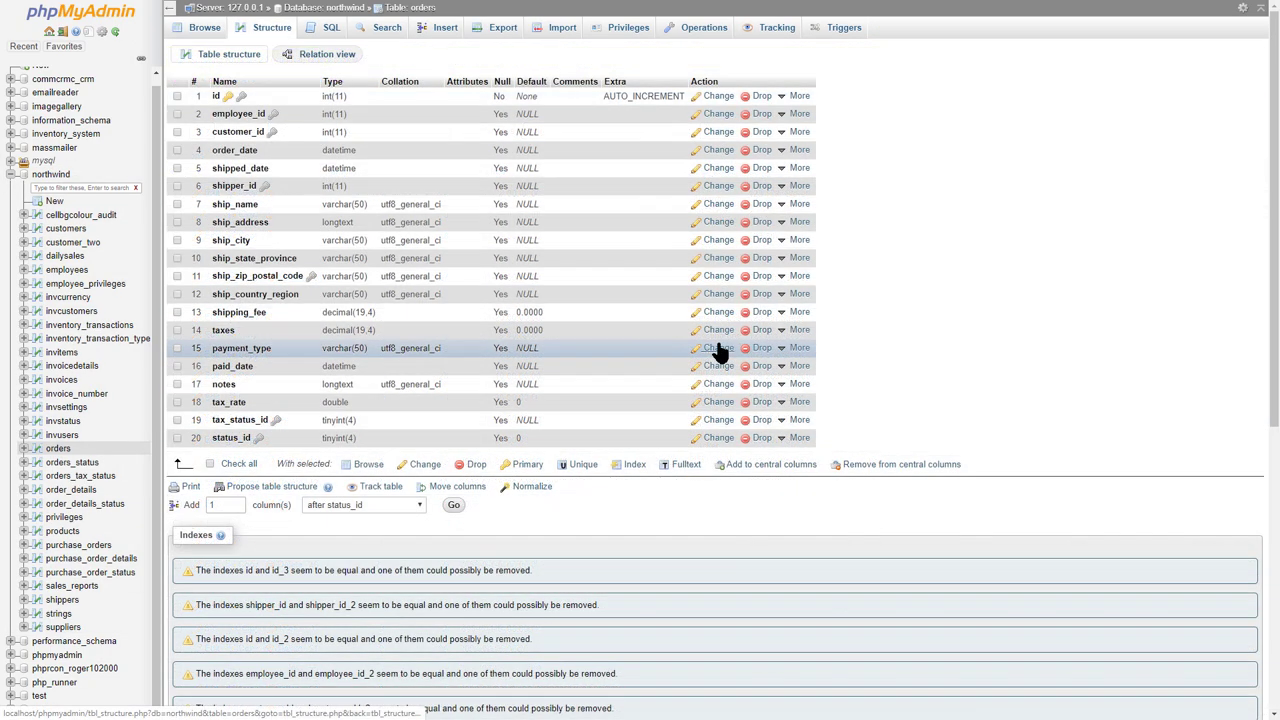
{"action": "left_click", "coordinate": [718, 348]}
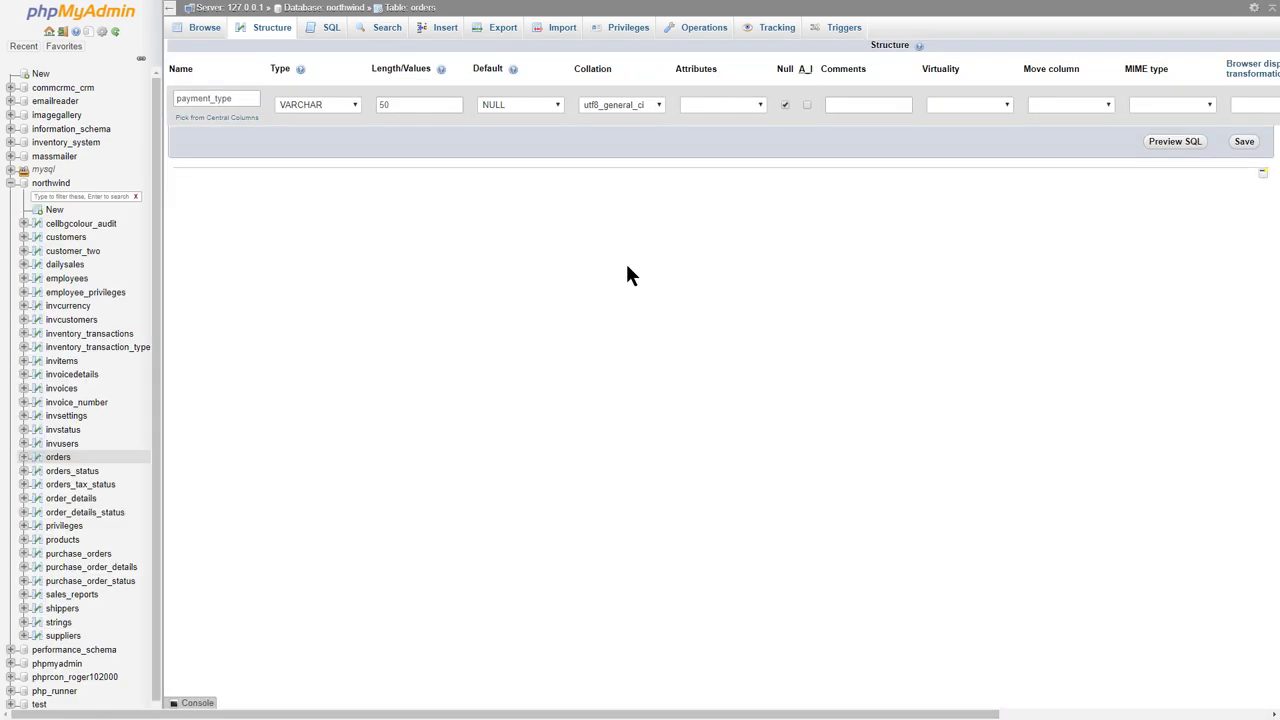
{"action": "left_click", "coordinate": [318, 104]}
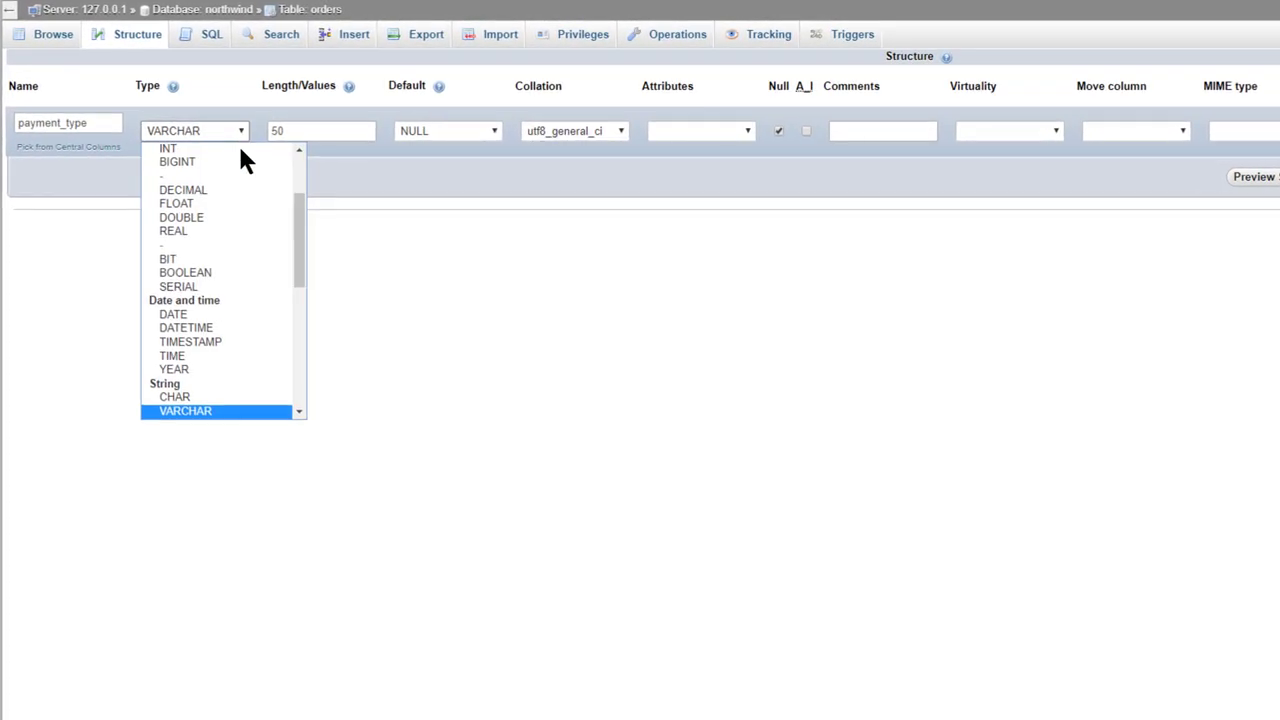
{"action": "mouse_move", "coordinate": [176, 396]}
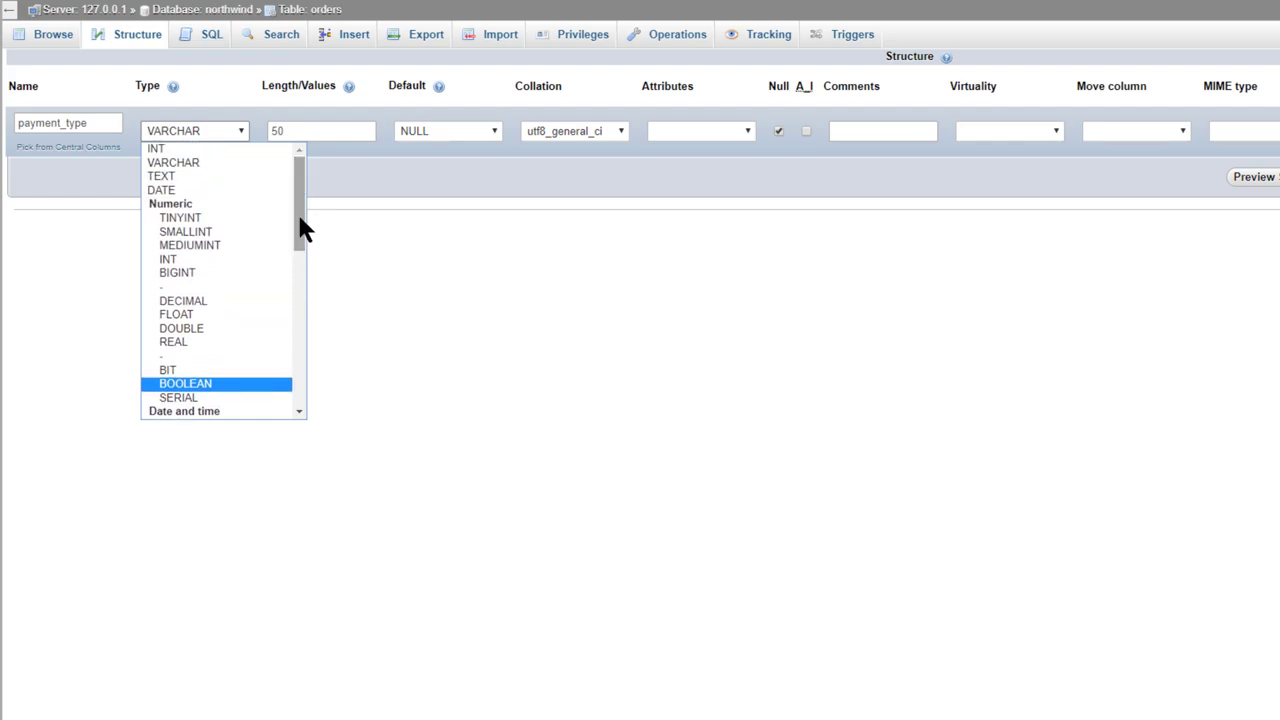
{"action": "mouse_move", "coordinate": [160, 176]}
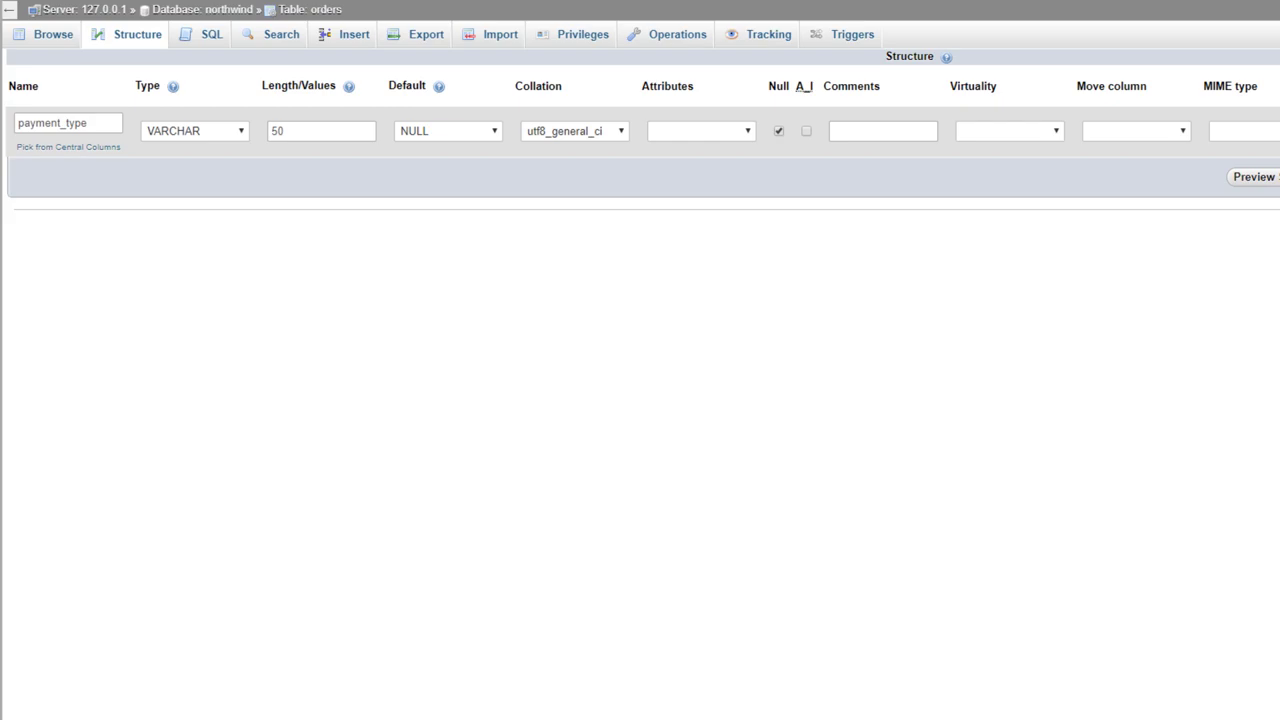
{"action": "mouse_move", "coordinate": [132, 42]}
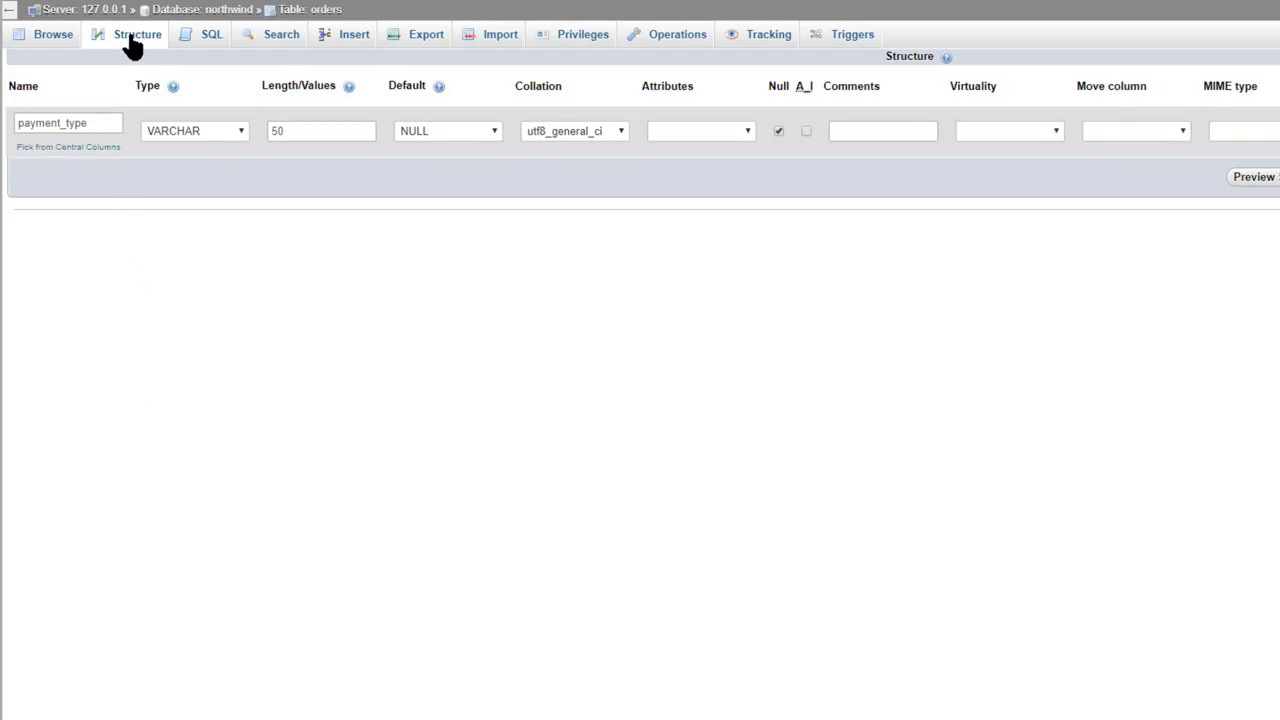
Step: Return to PHPRunner and cancel the Modify table dialog for orders without saving
{"action": "left_click", "coordinate": [136, 34]}
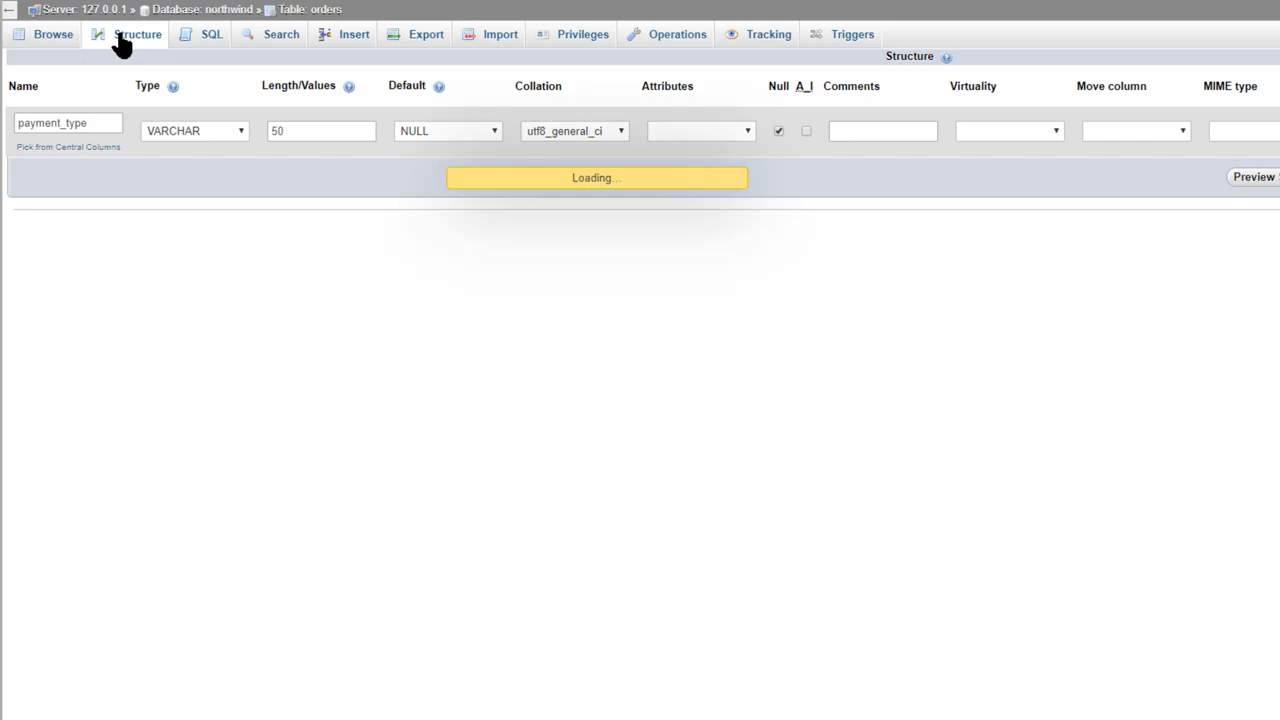
{"action": "left_click", "coordinate": [138, 34]}
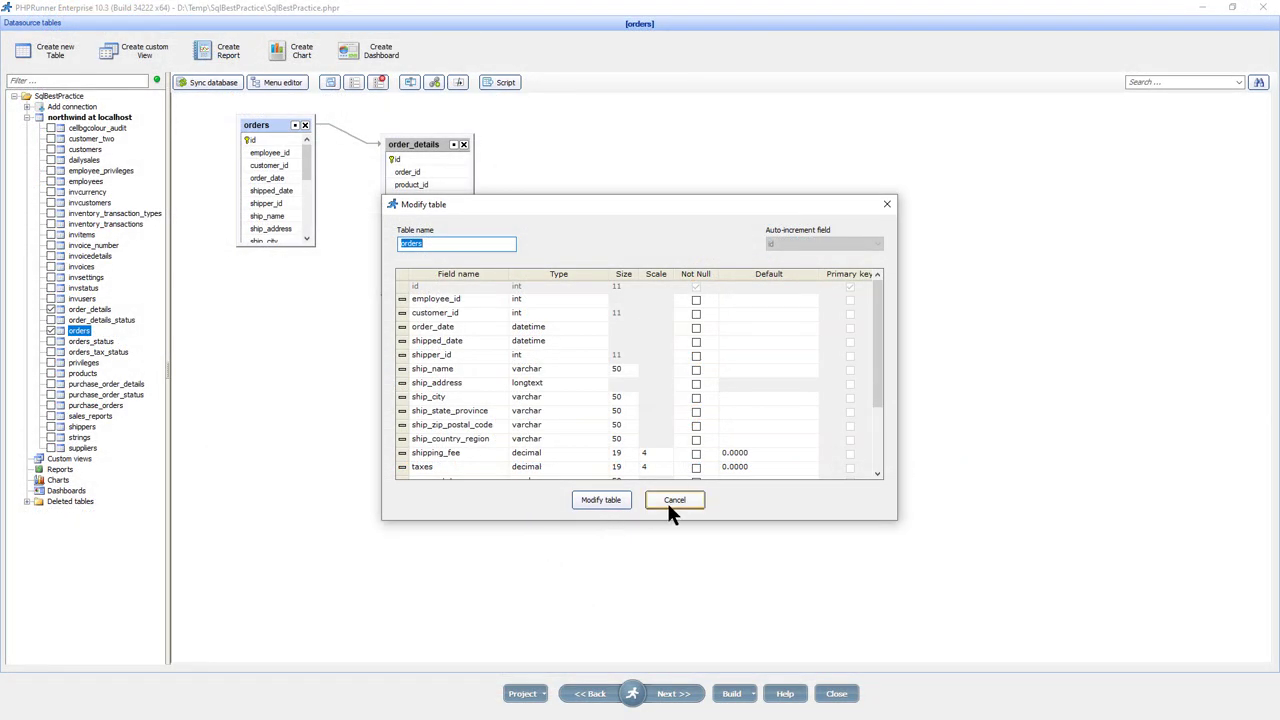
{"action": "left_click", "coordinate": [674, 500]}
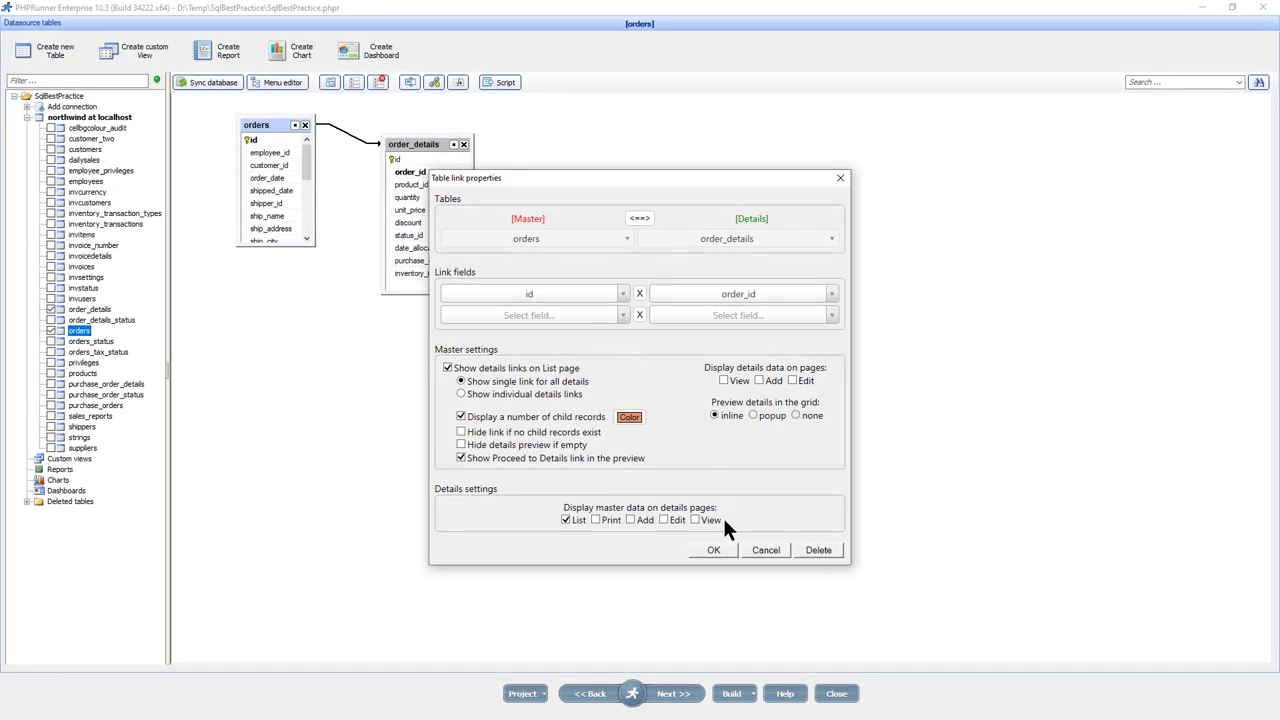
Step: Open the link properties joining orders.id to order_details.order_id
{"action": "left_click", "coordinate": [712, 550]}
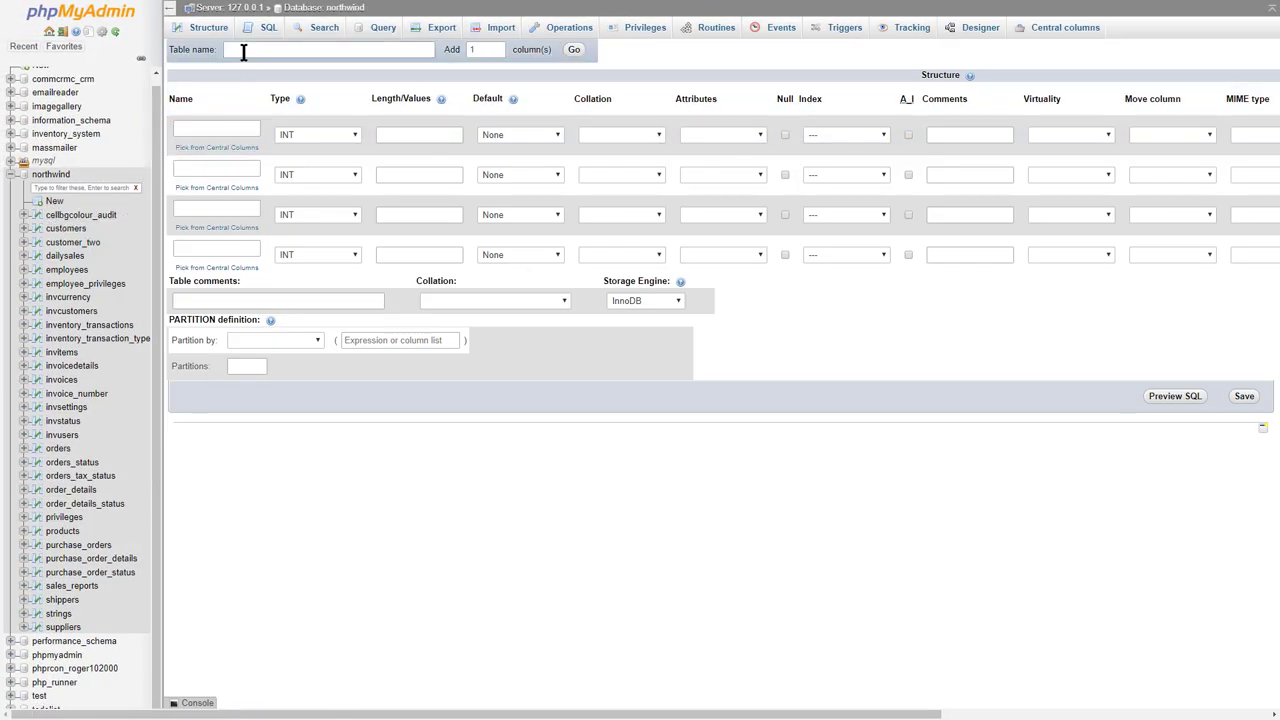
Step: Name the new table new_table and enter column names id, order_date and OrderDate
{"action": "type", "text": "n"}
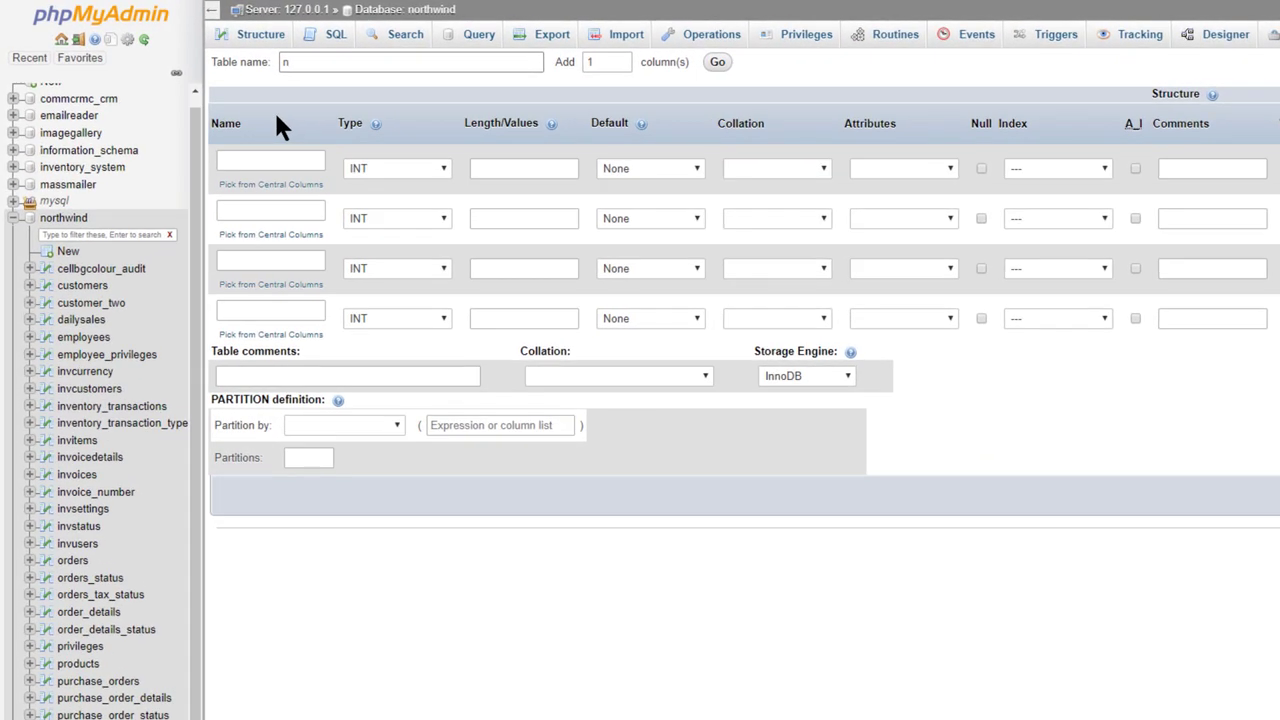
{"action": "type", "text": "n"}
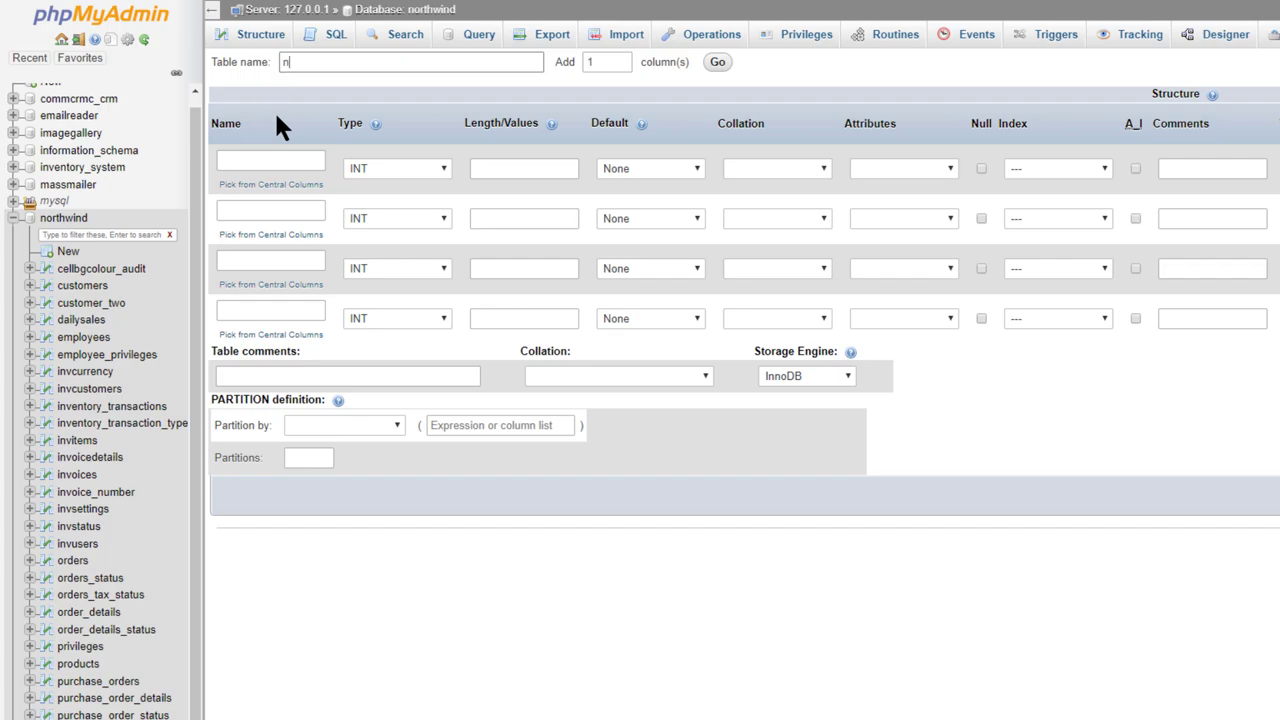
{"action": "type", "text": "ew_table"}
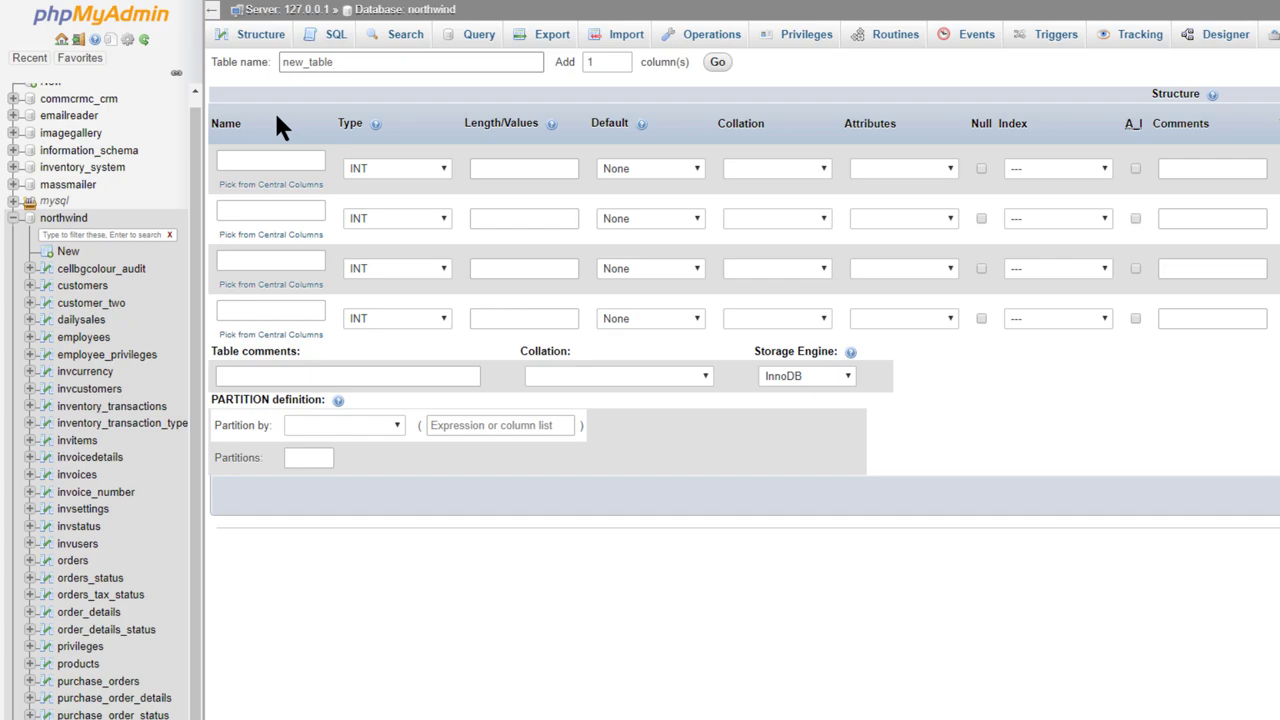
{"action": "type", "text": "O"}
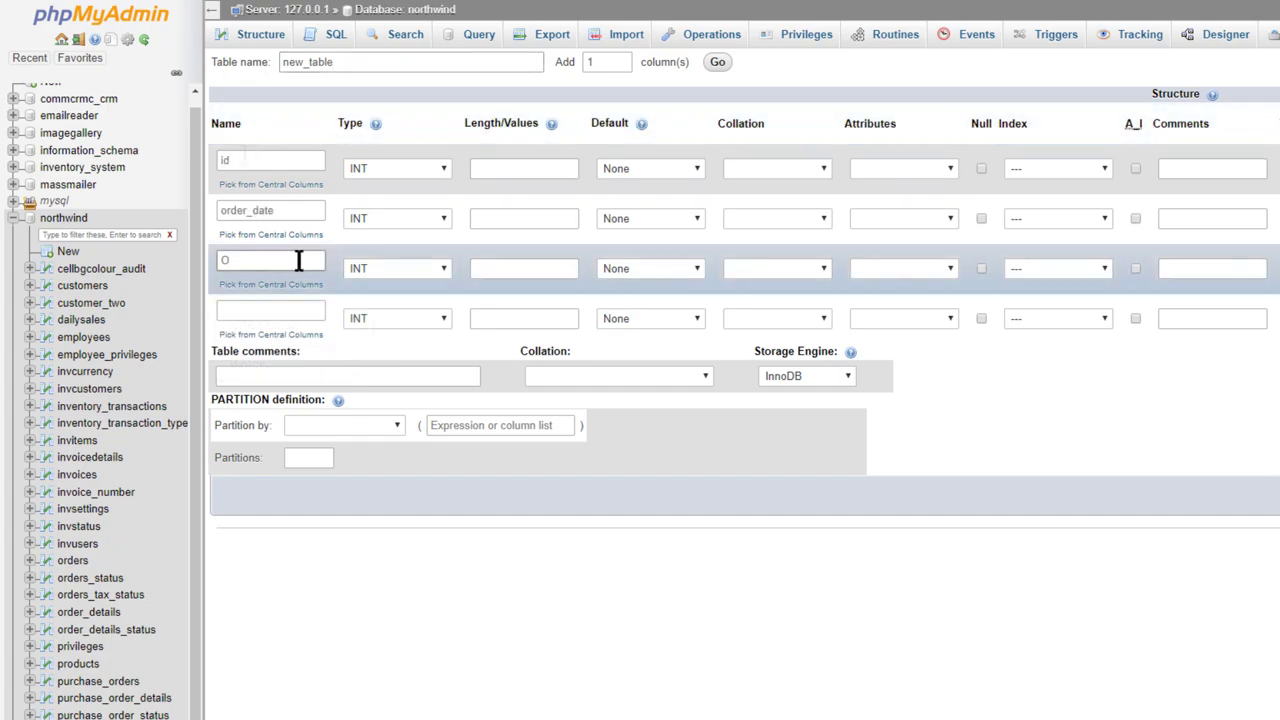
{"action": "type", "text": "OrderDat"}
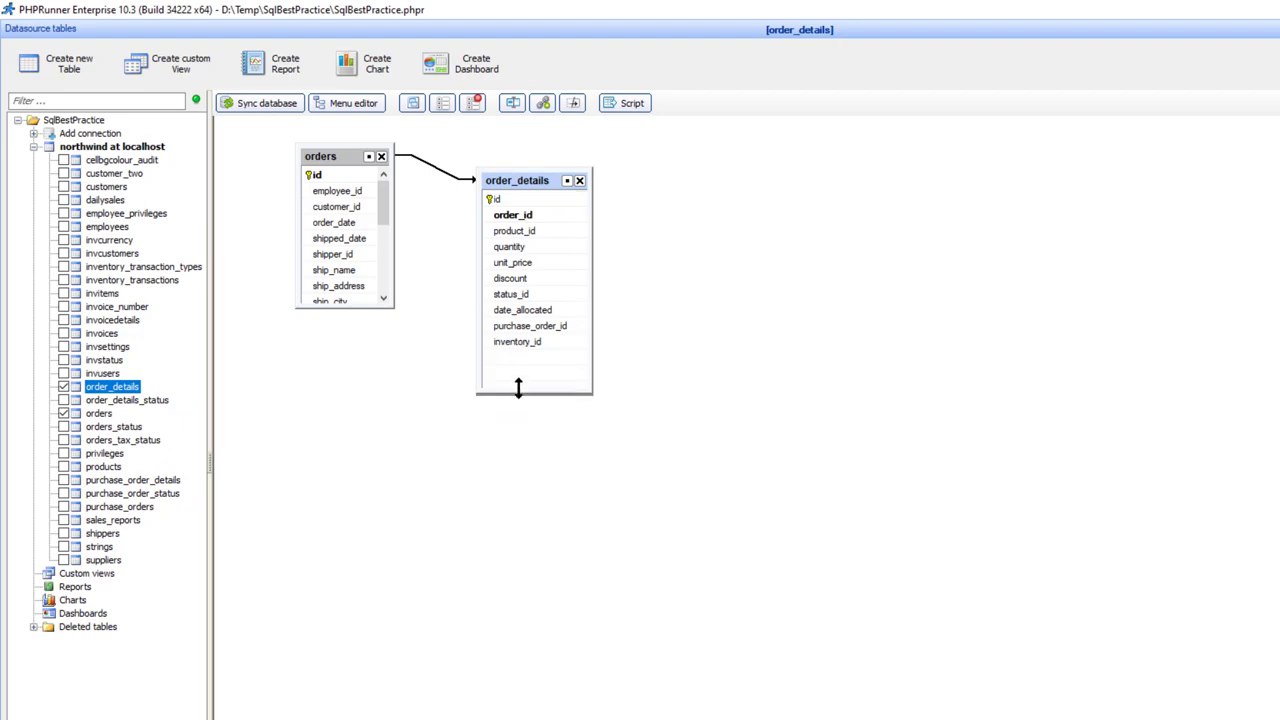
Step: Resize the orders table box so its full field list down to status_id is visible
{"action": "left_click", "coordinate": [98, 412]}
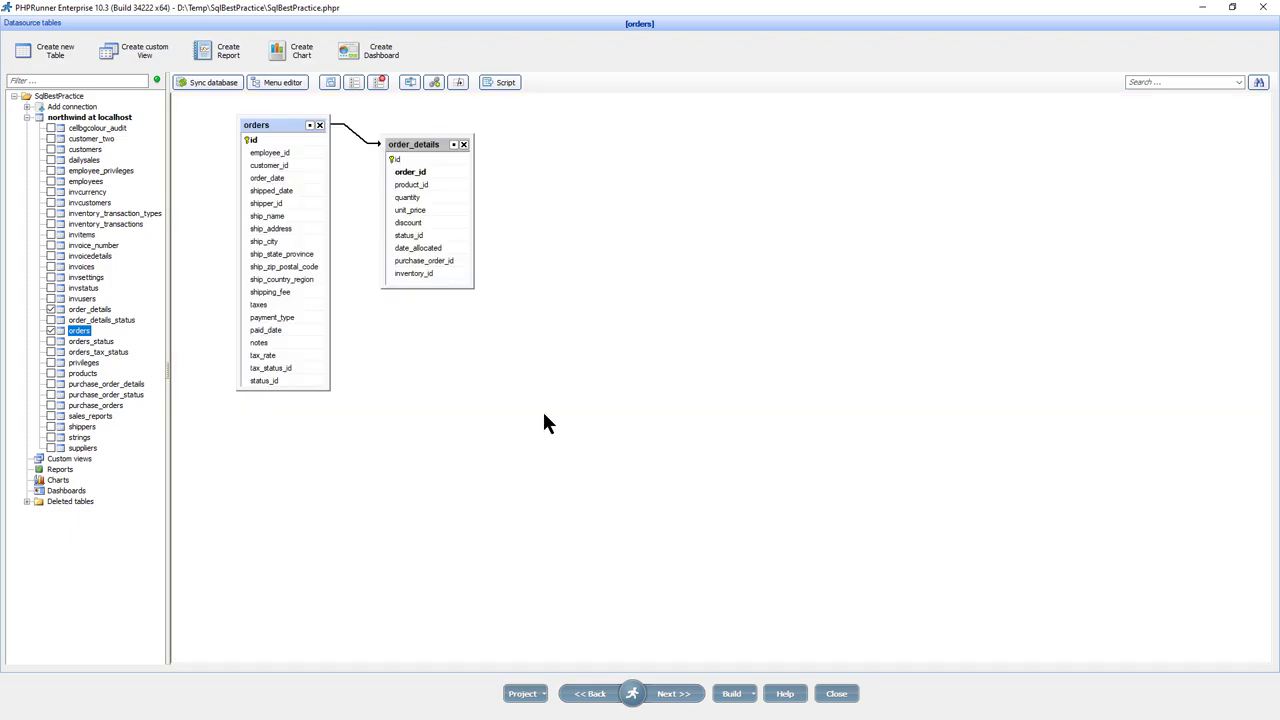
{"action": "mouse_move", "coordinate": [670, 696]}
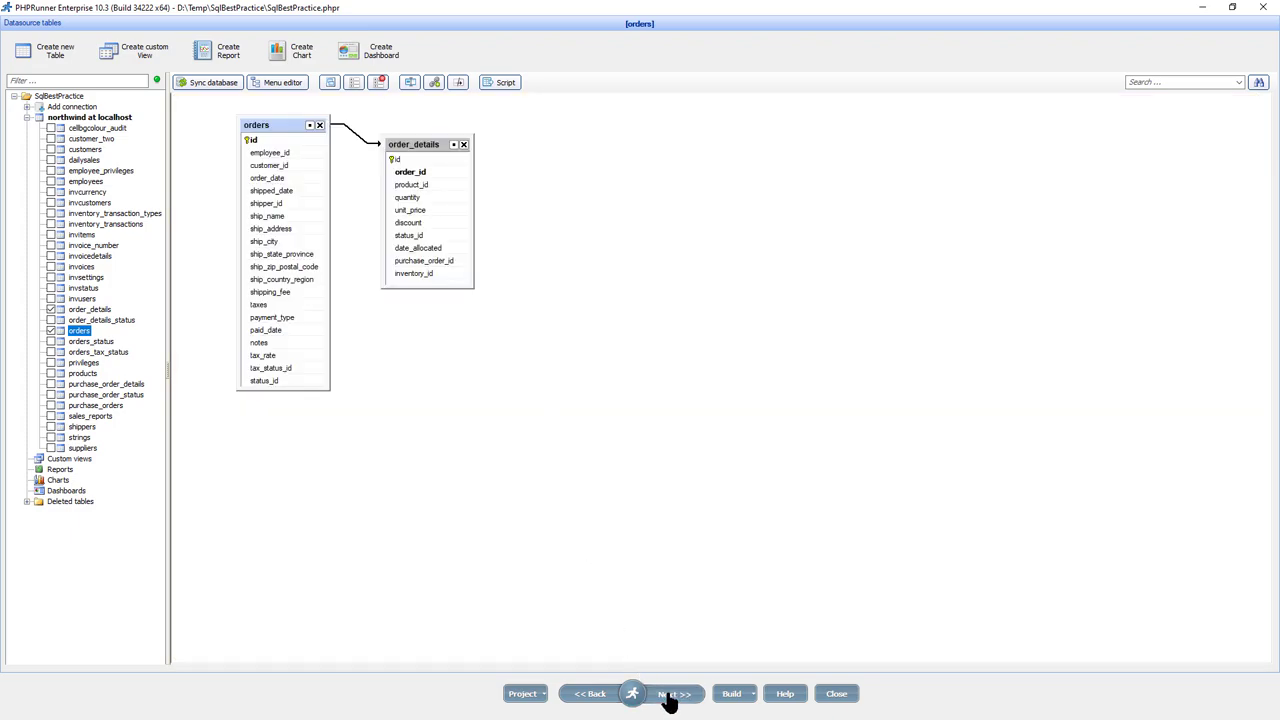
Step: In the orders SQL, alias employee_id AS 'employee' and customer_id AS 'customer'
{"action": "left_click", "coordinate": [672, 692]}
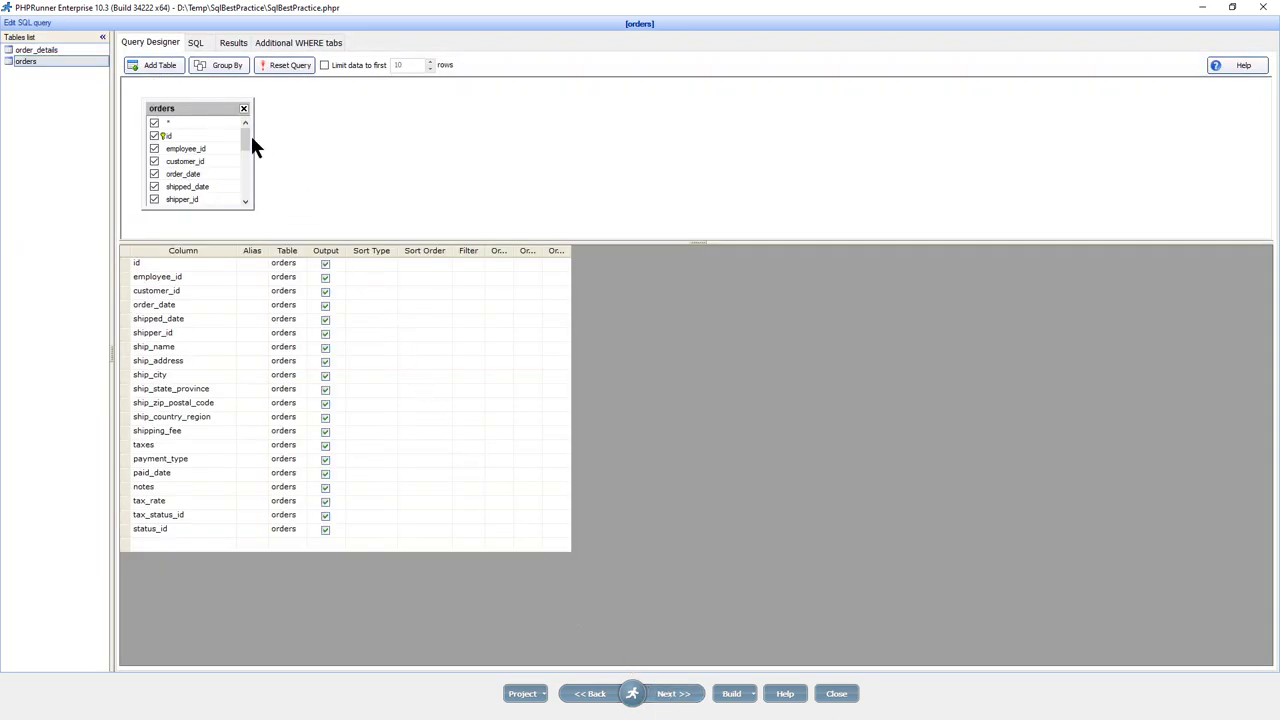
{"action": "mouse_move", "coordinate": [258, 292]}
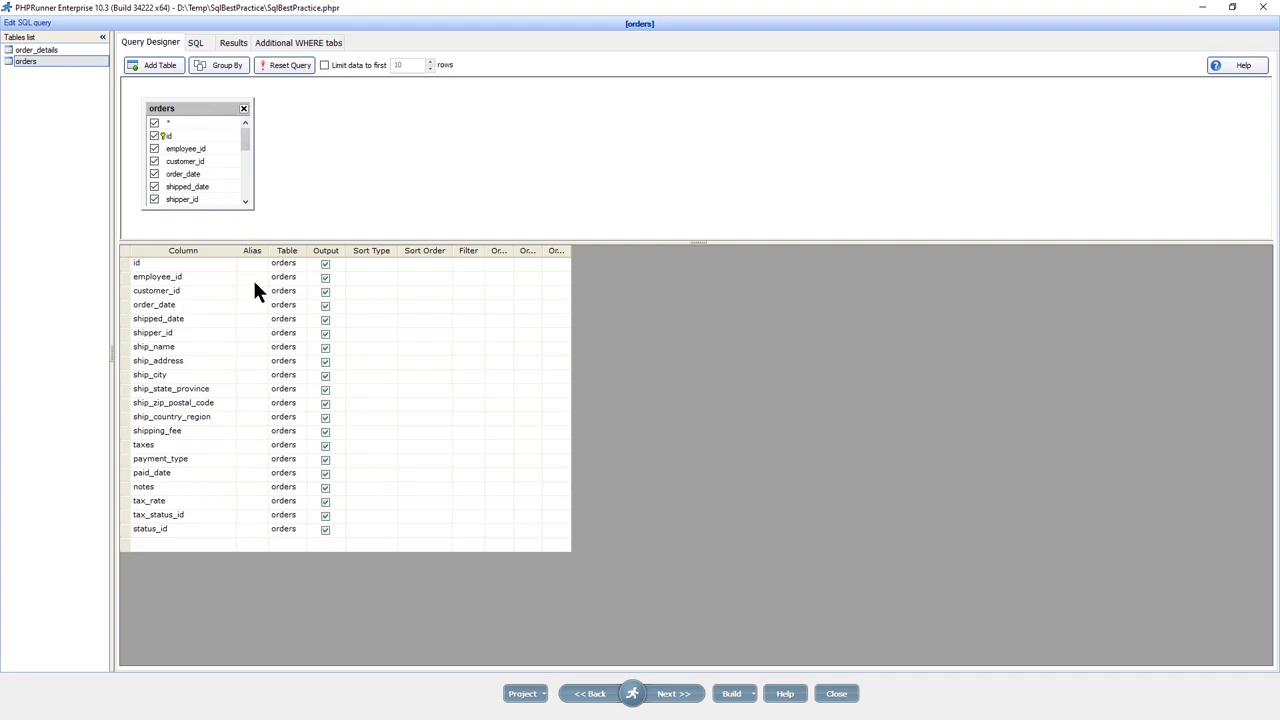
{"action": "left_click", "coordinate": [196, 42]}
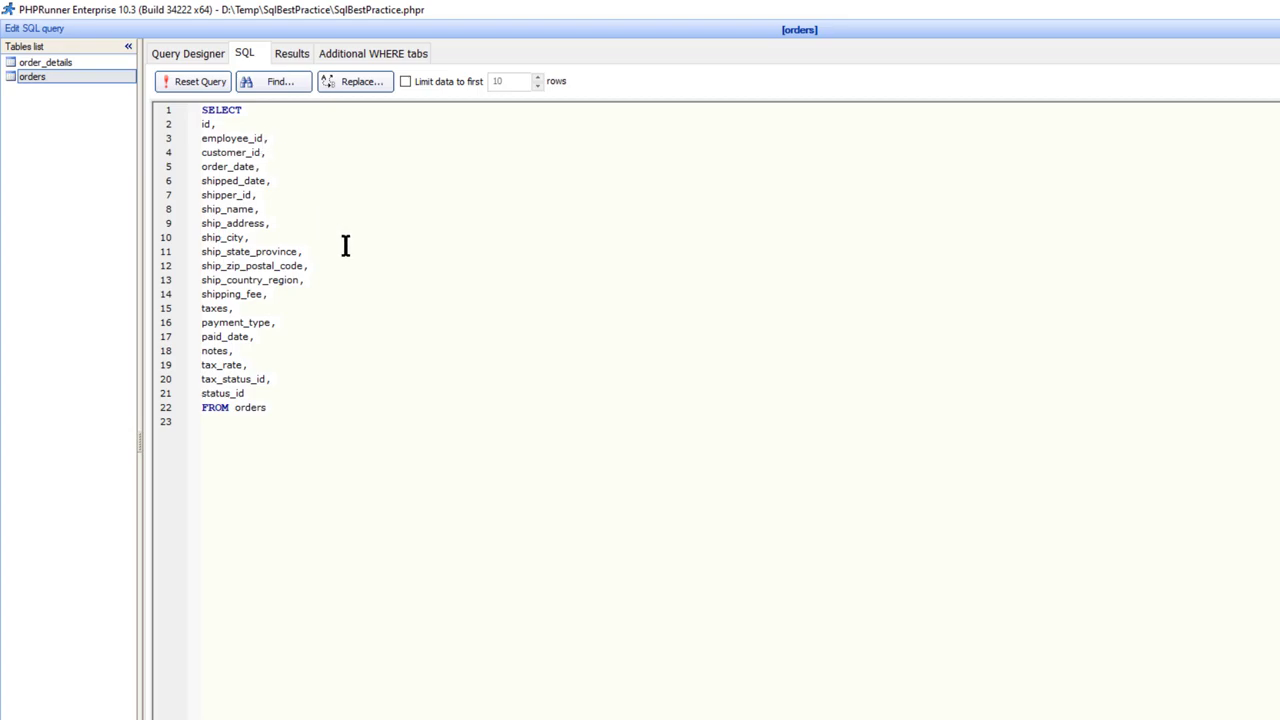
{"action": "type", "text": "\" \""}
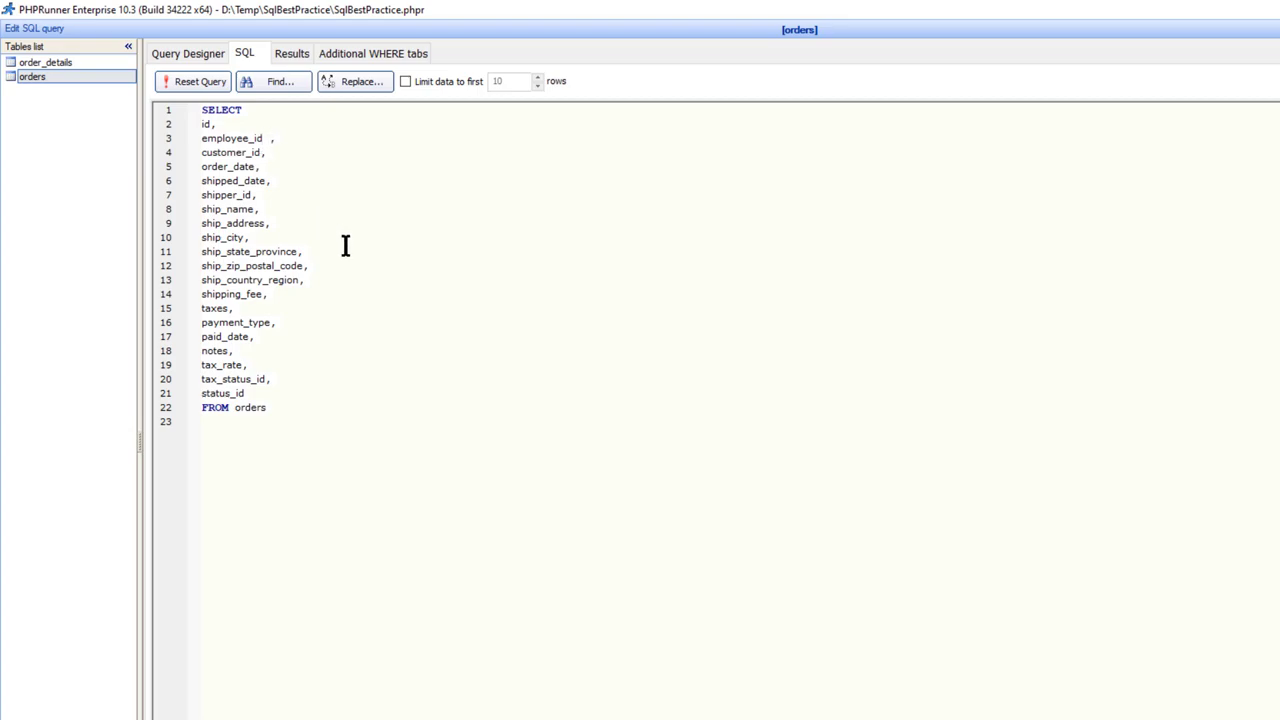
{"action": "type", "text": "AS"}
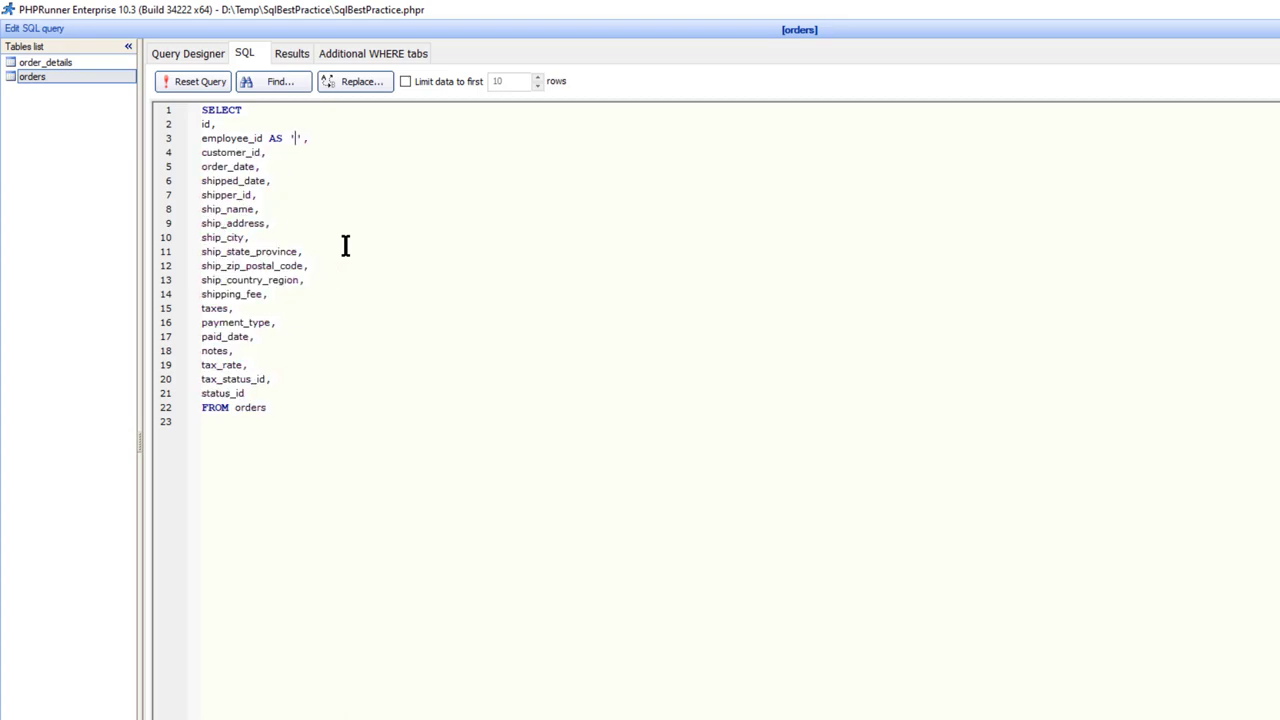
{"action": "type", "text": "emplo"}
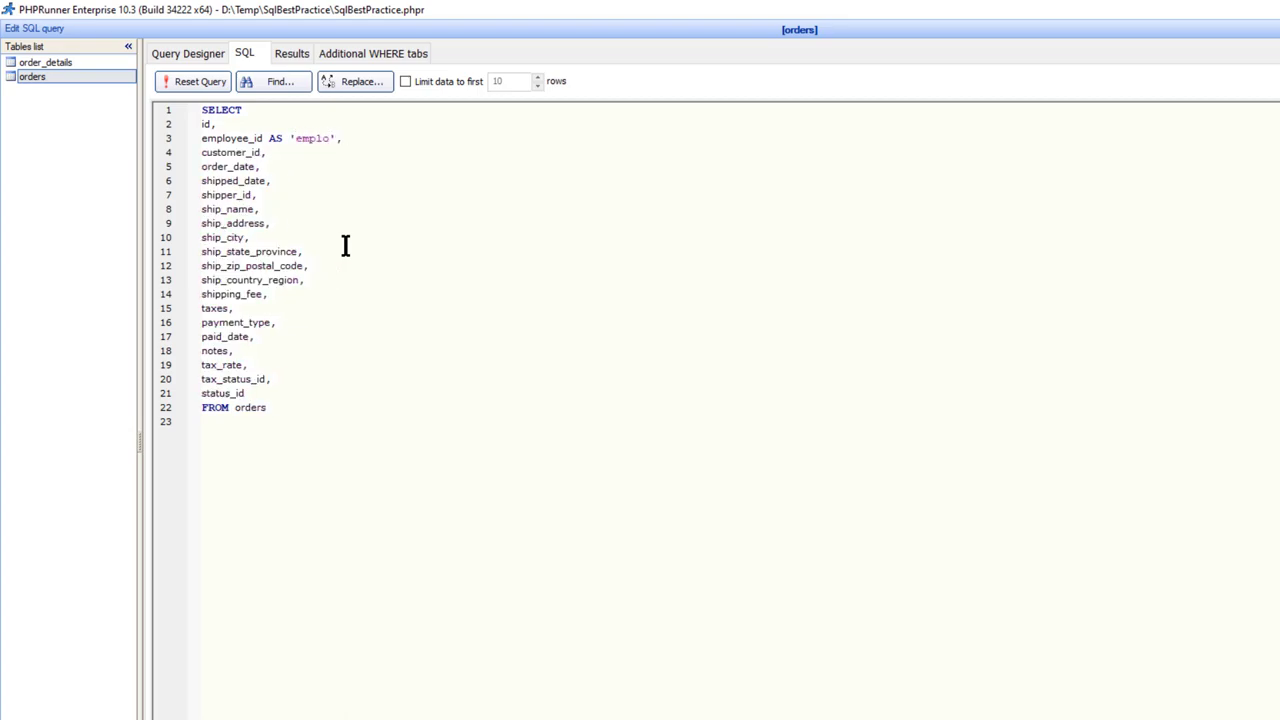
{"action": "type", "text": "yee"}
{"action": "type", "text": " as"}
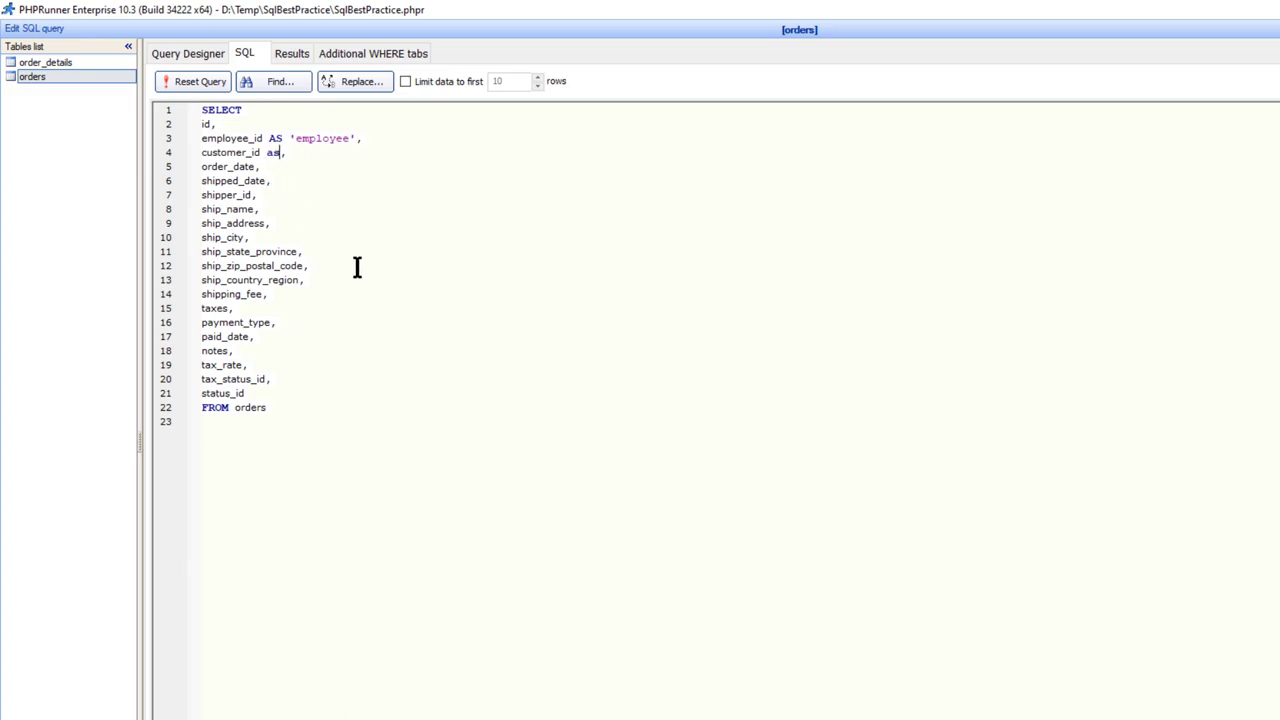
{"action": "type", "text": "'"}
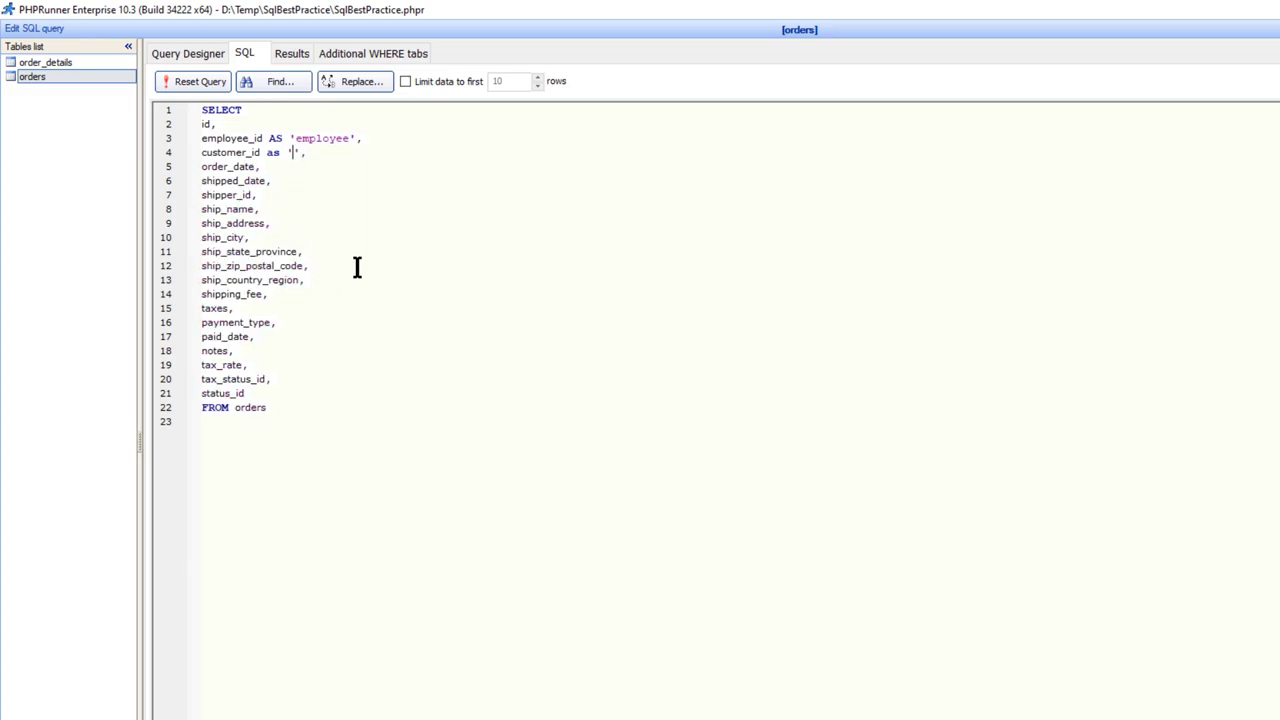
{"action": "type", "text": "cust"}
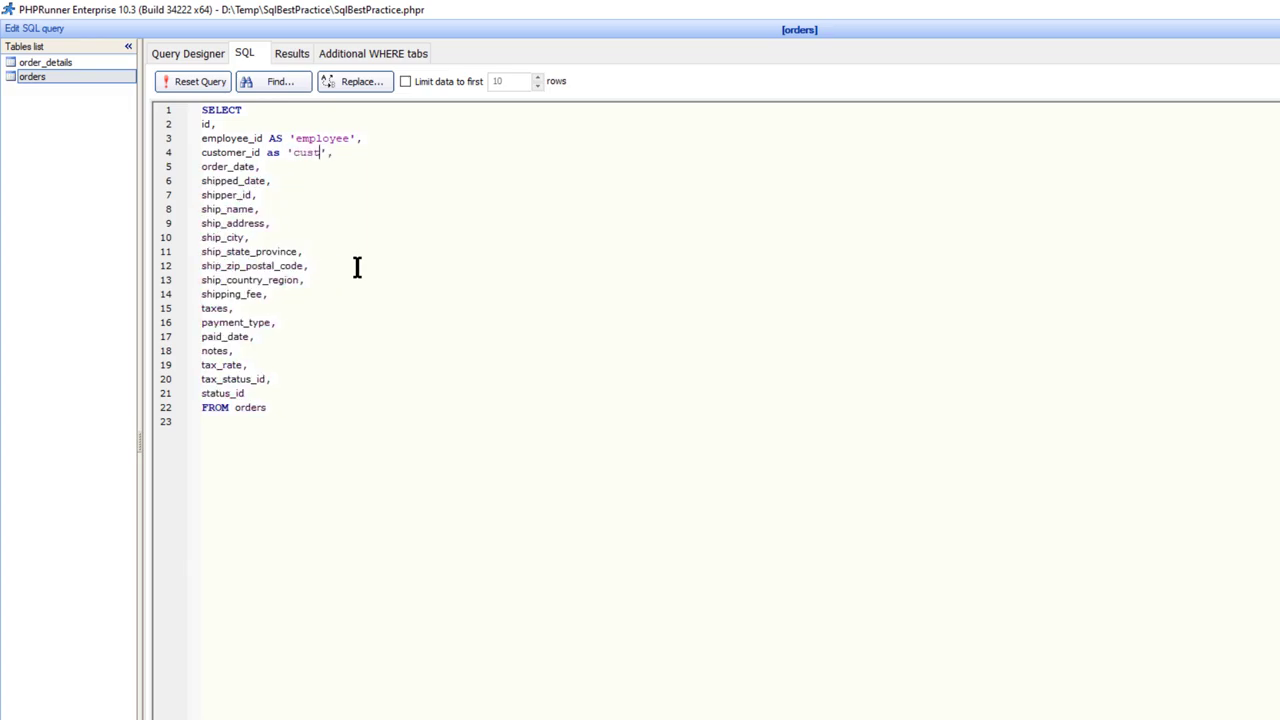
{"action": "type", "text": "omer"}
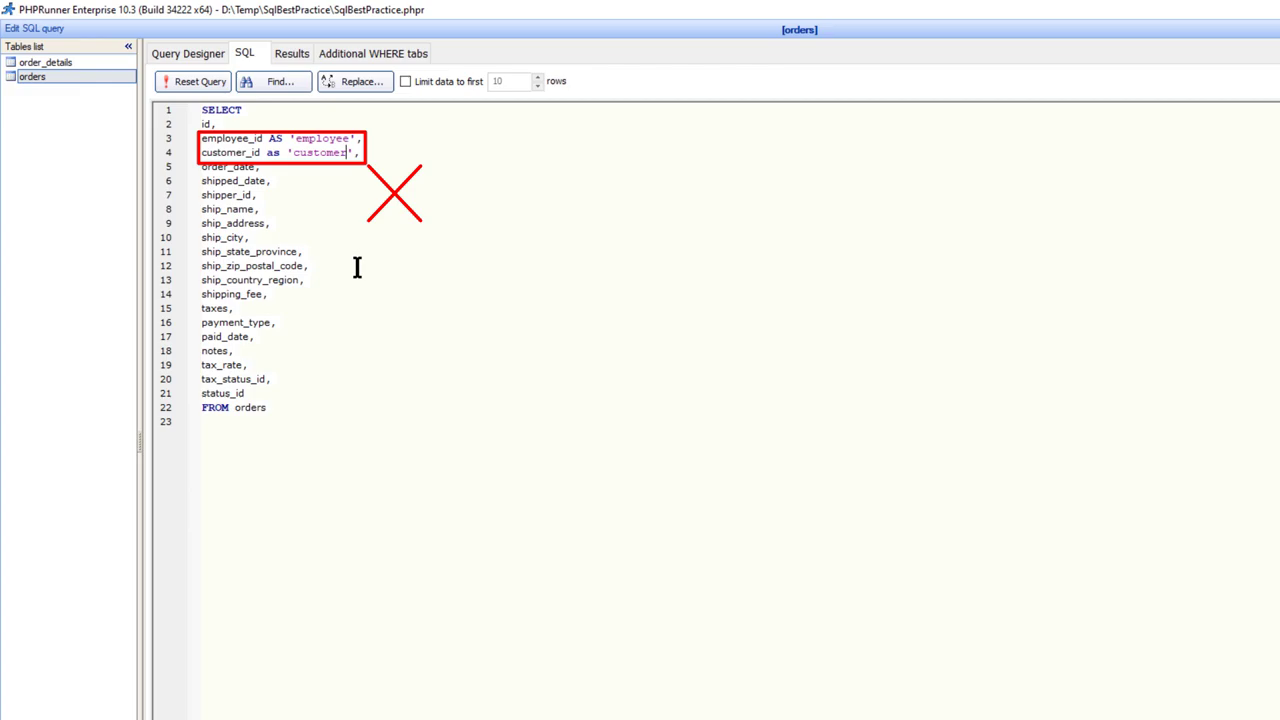
Step: Return to the Query Designer to view the new aliases
{"action": "left_click", "coordinate": [188, 52]}
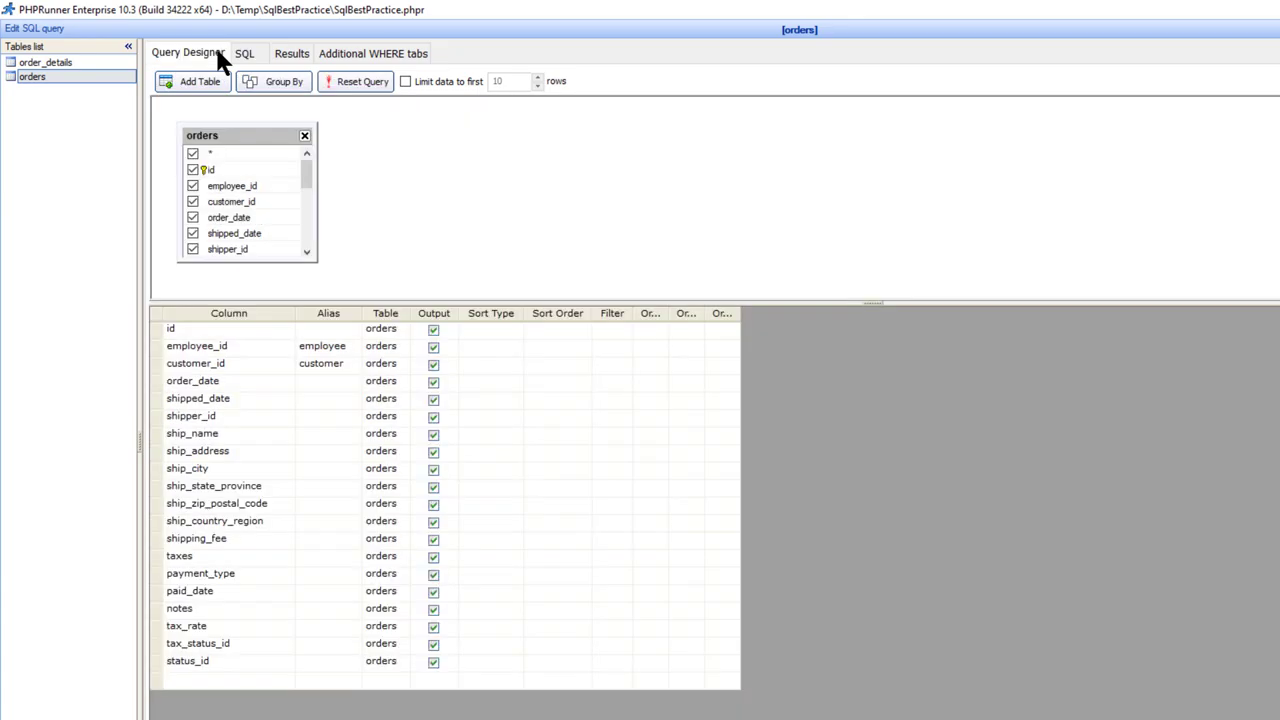
{"action": "left_click", "coordinate": [328, 346]}
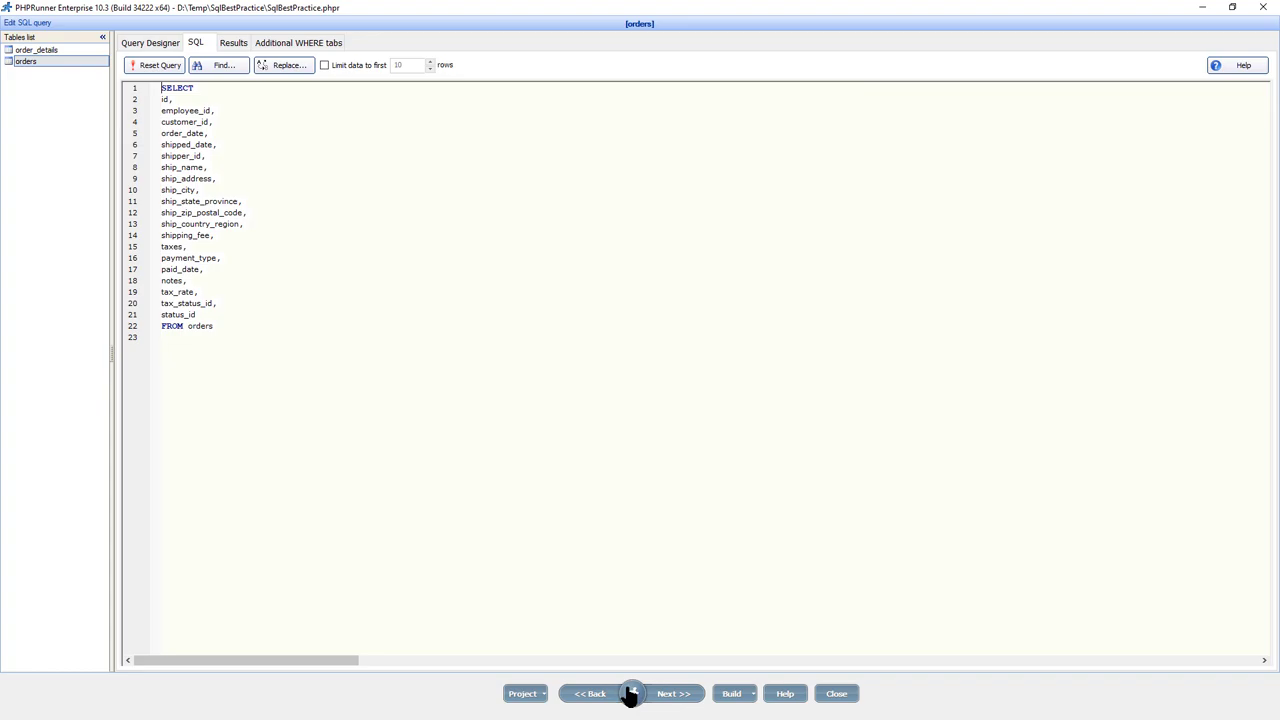
Step: Go to the project's Misc settings page
{"action": "left_click", "coordinate": [632, 692]}
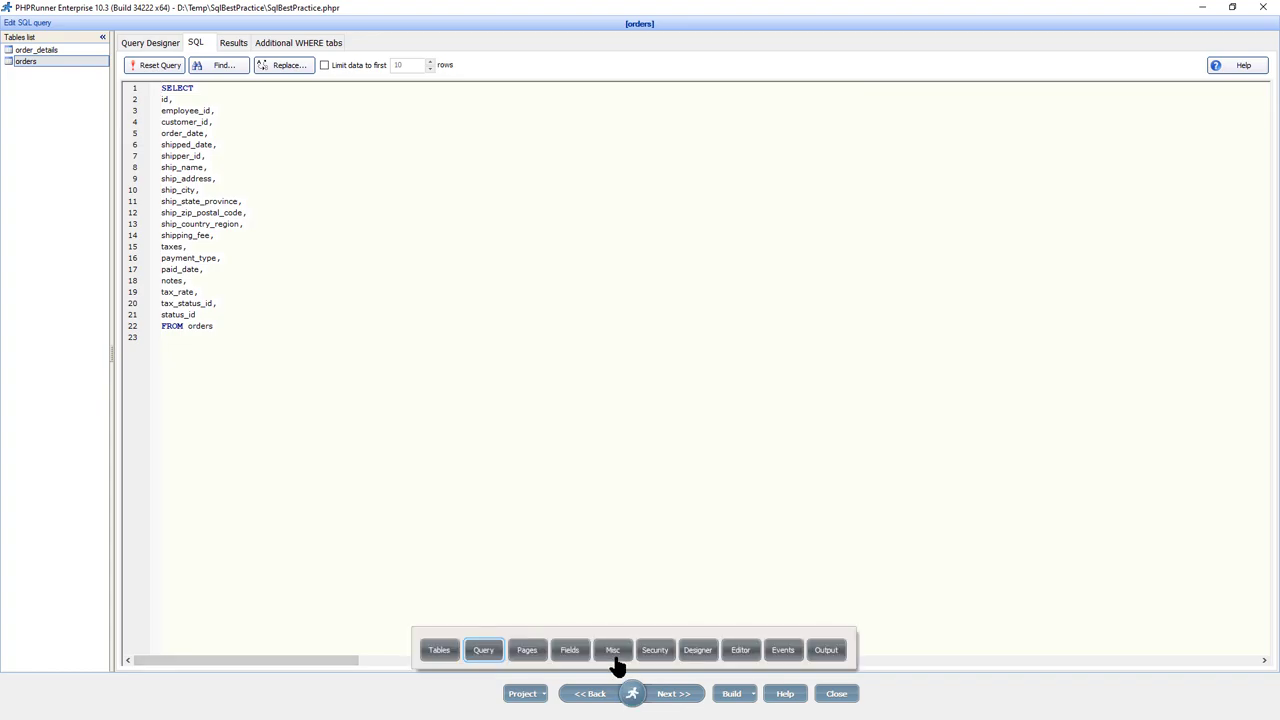
{"action": "left_click", "coordinate": [612, 650]}
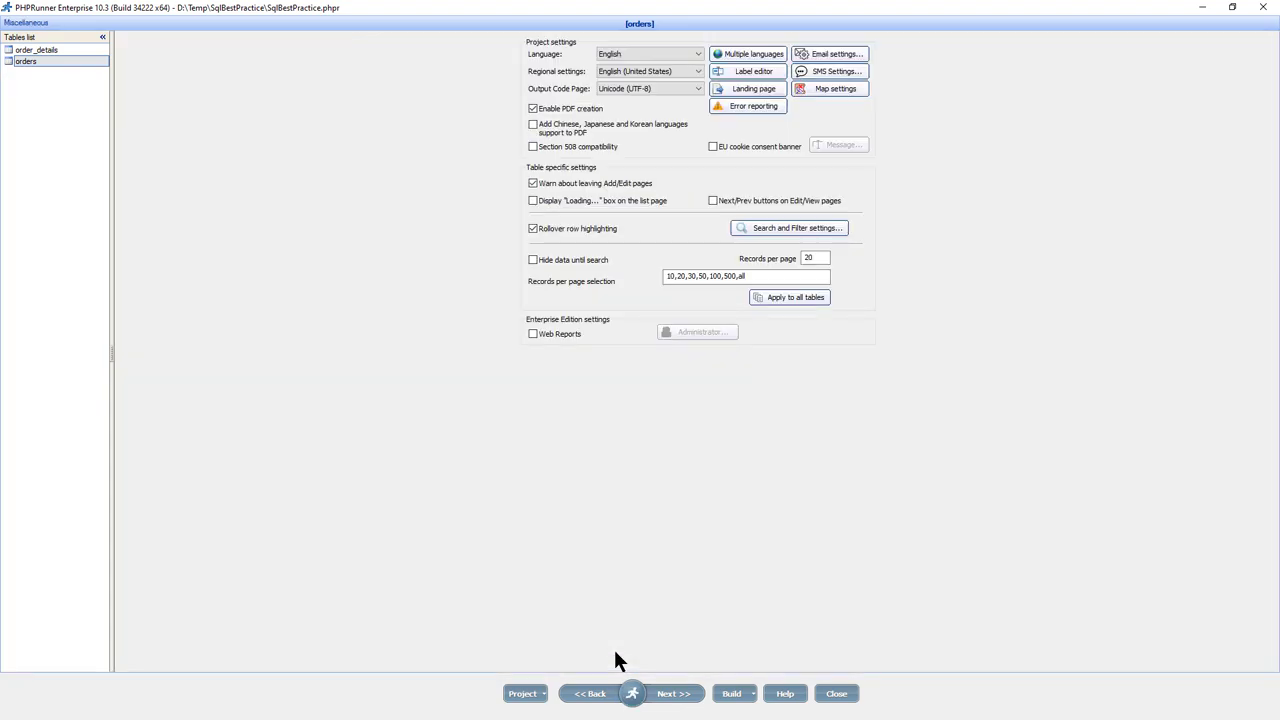
{"action": "mouse_move", "coordinate": [748, 106]}
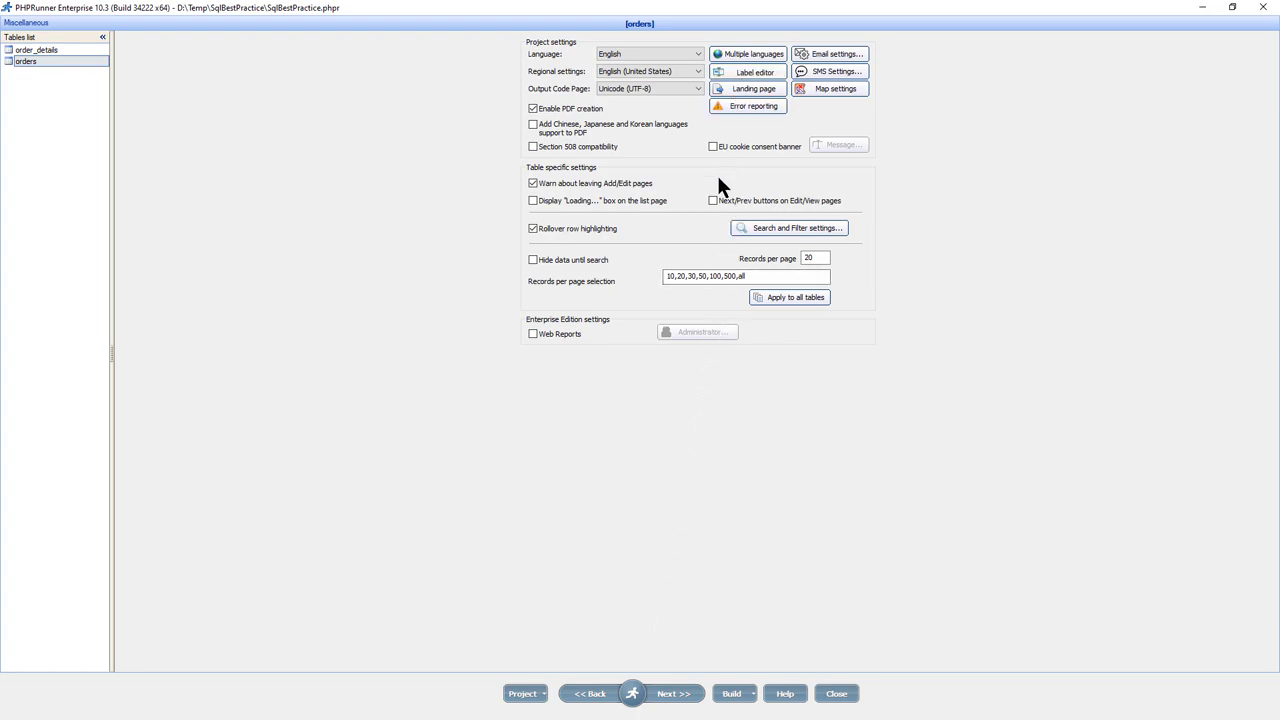
Step: In the Label Editor, rename ship_city to 'Ship From City' and save
{"action": "left_click", "coordinate": [752, 72]}
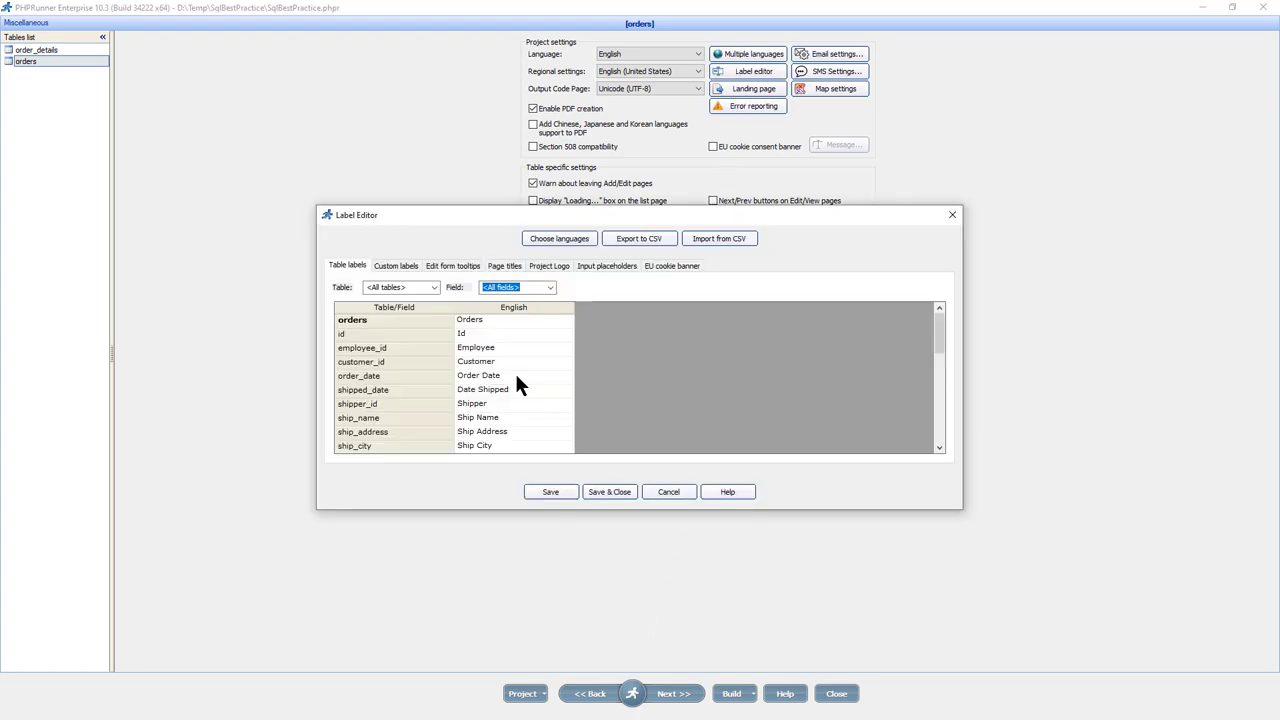
{"action": "scroll", "scroll_direction": "down", "scroll_amount": 3}
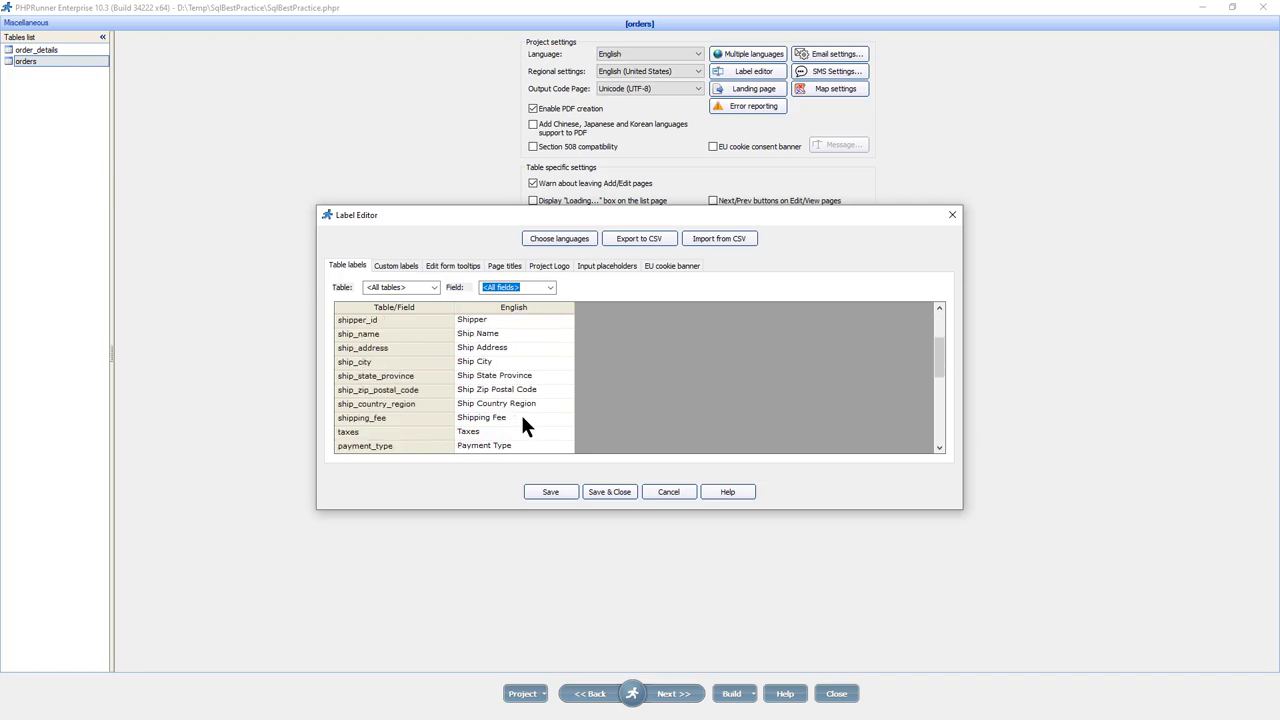
{"action": "mouse_move", "coordinate": [502, 378]}
{"action": "type", "text": "From "}
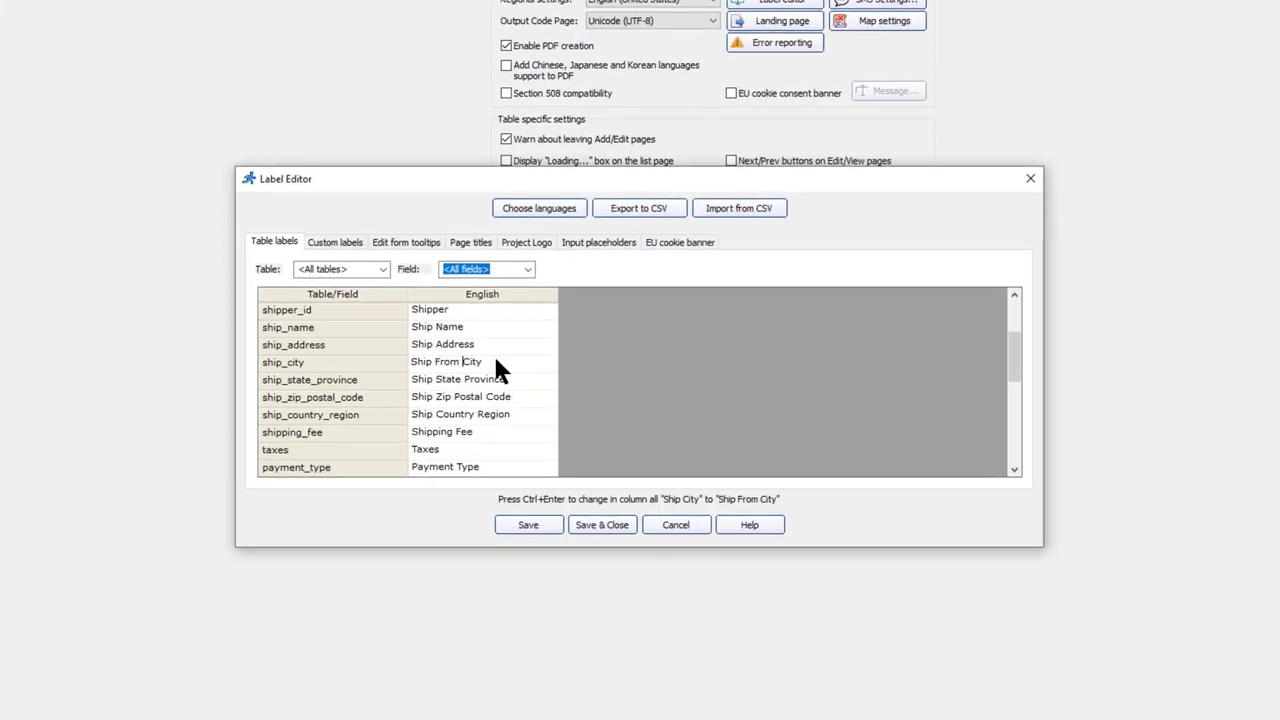
{"action": "mouse_move", "coordinate": [600, 524]}
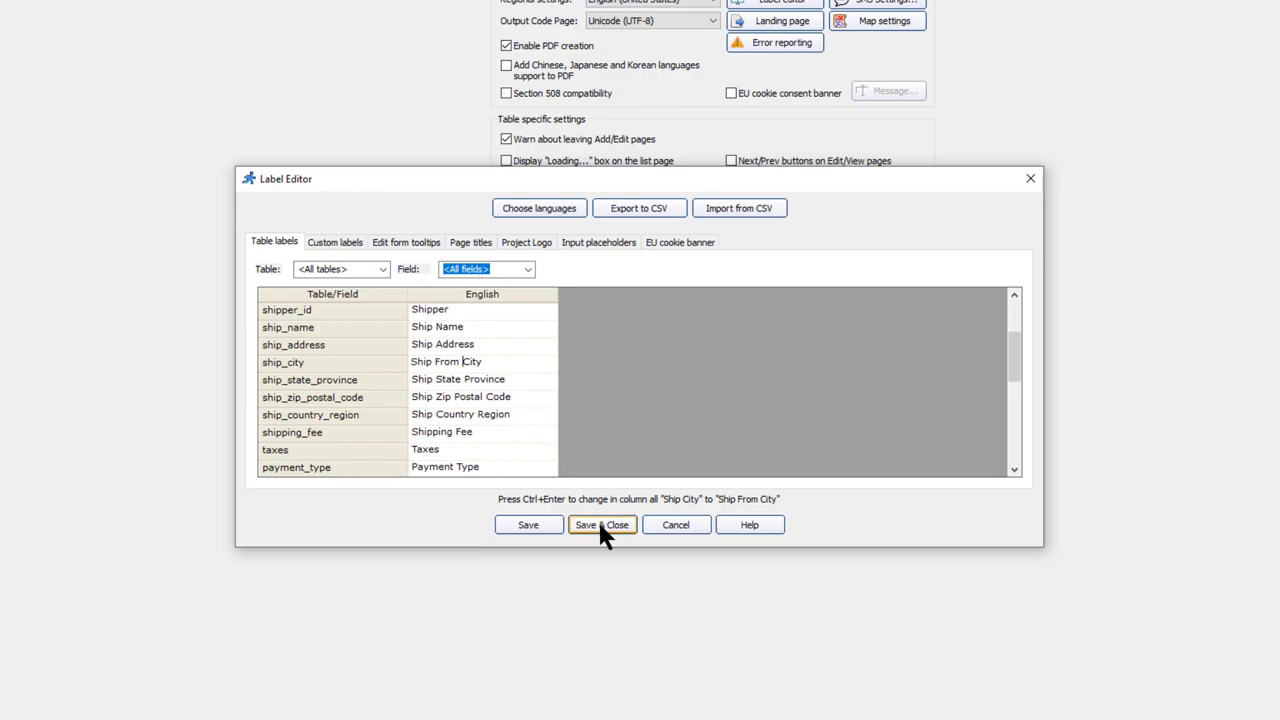
{"action": "left_click", "coordinate": [600, 524]}
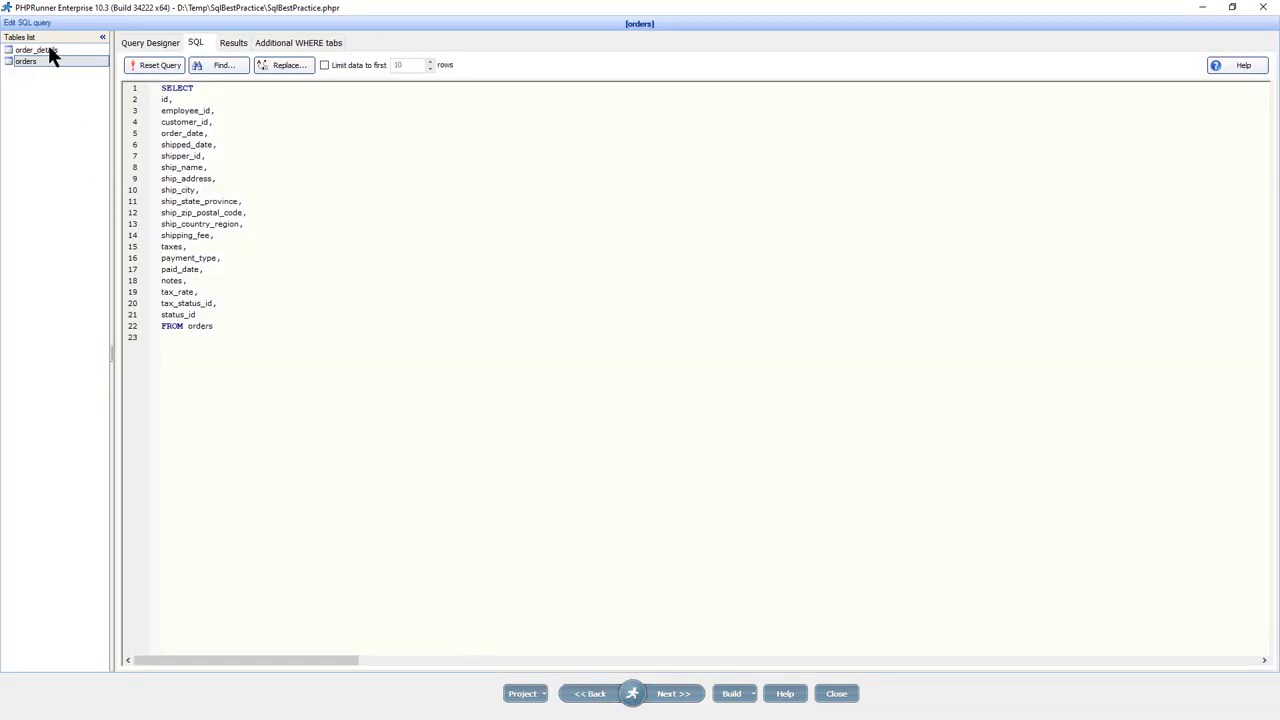
Step: In the order_details SQL, delete the (quantity * unit_price) AS 'line_total' line
{"action": "left_click", "coordinate": [36, 50]}
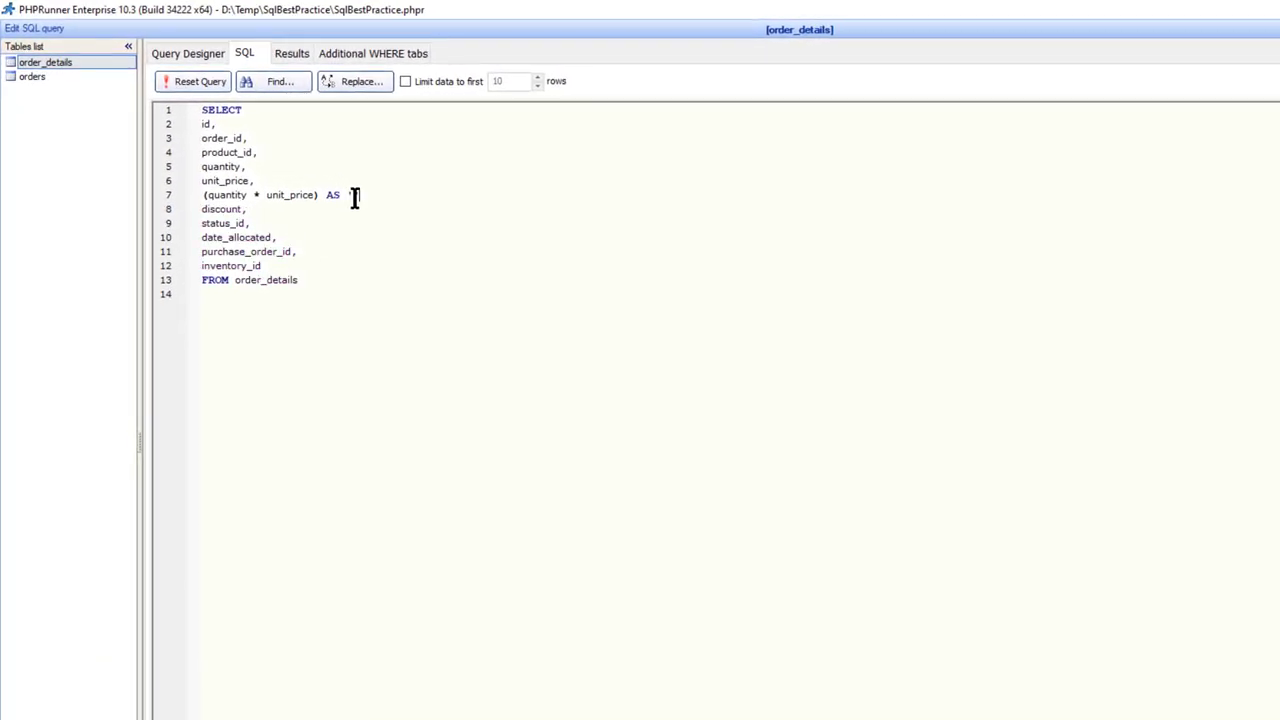
{"action": "type", "text": "'lin'"}
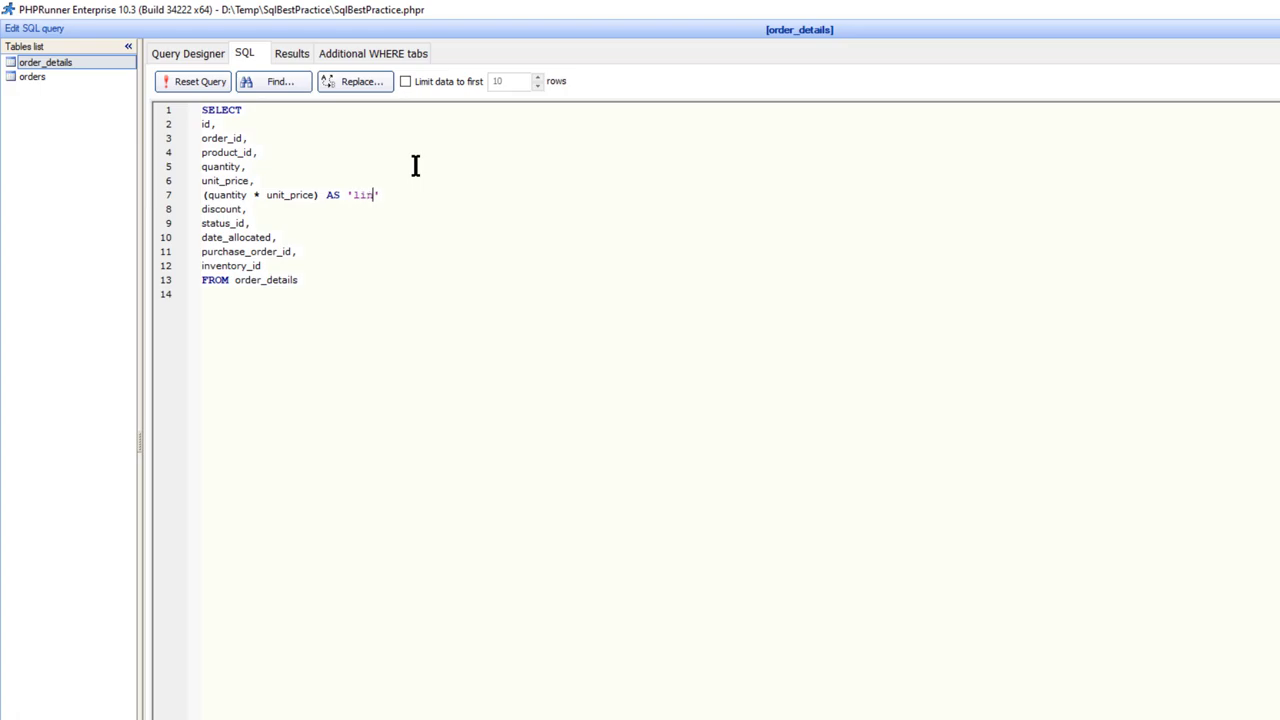
{"action": "type", "text": "e_total"}
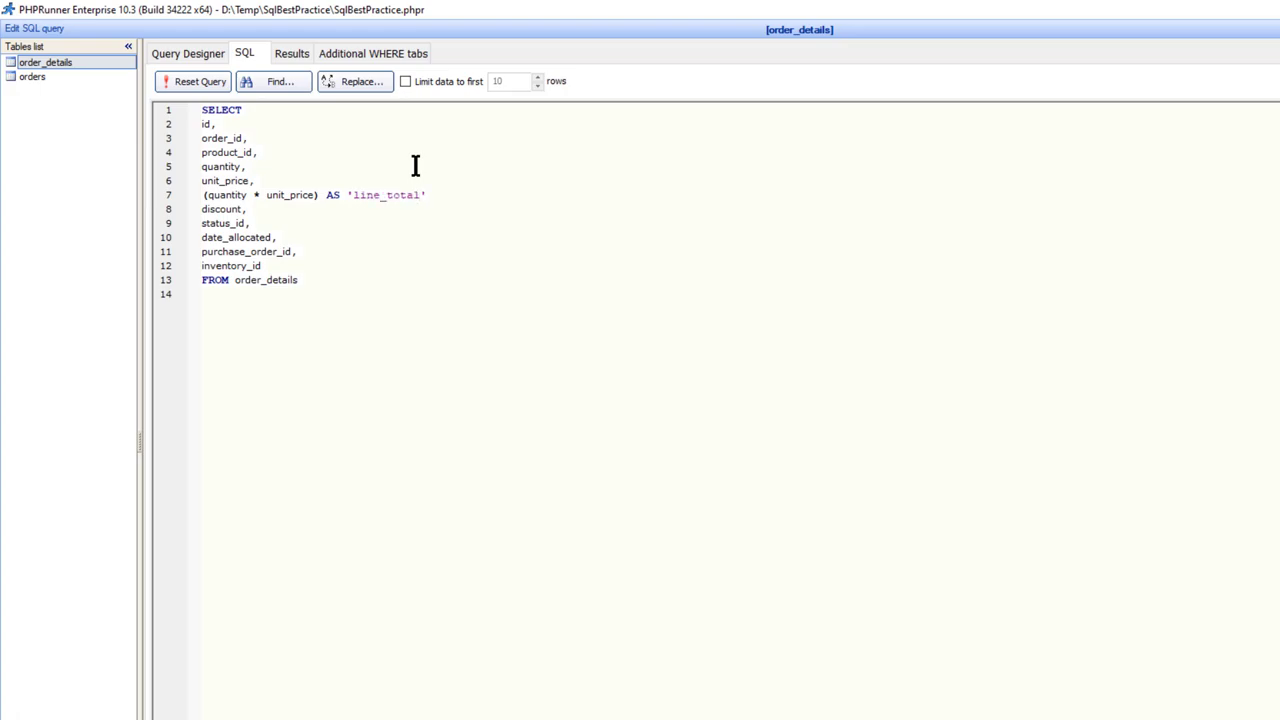
{"action": "mouse_move", "coordinate": [560, 236]}
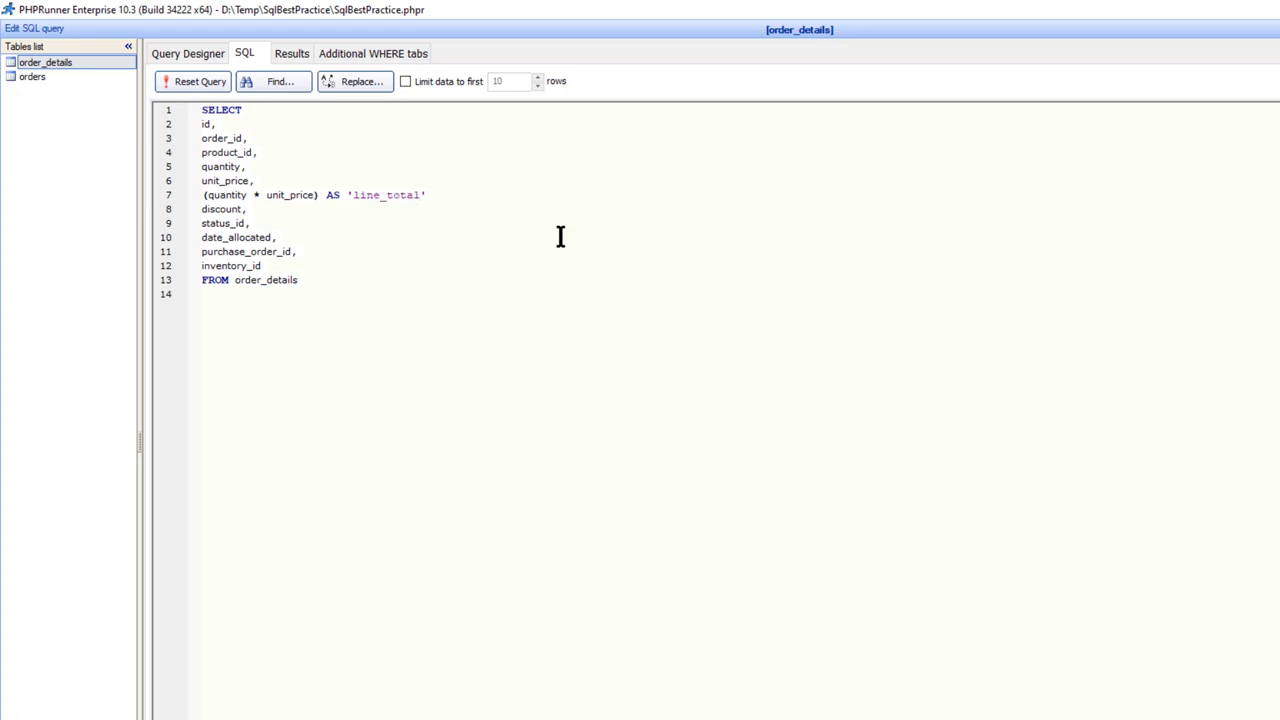
{"action": "triple_click", "coordinate": [310, 196]}
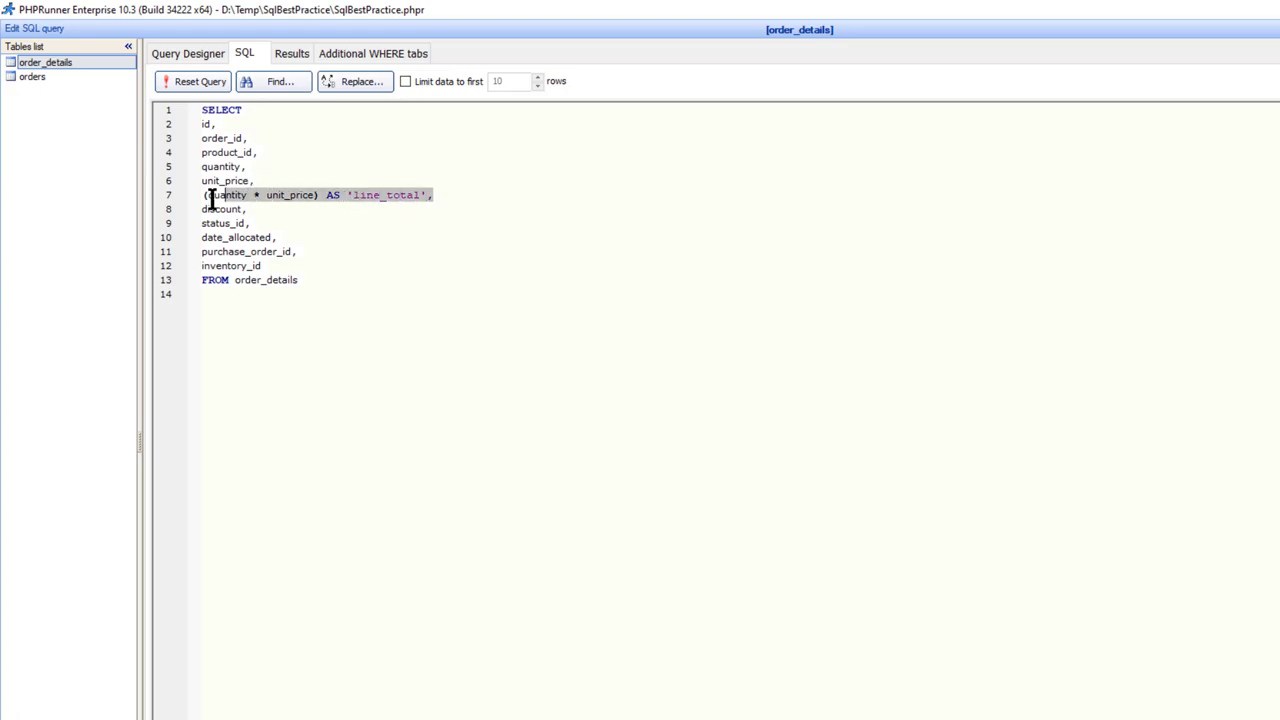
{"action": "key", "text": "Delete"}
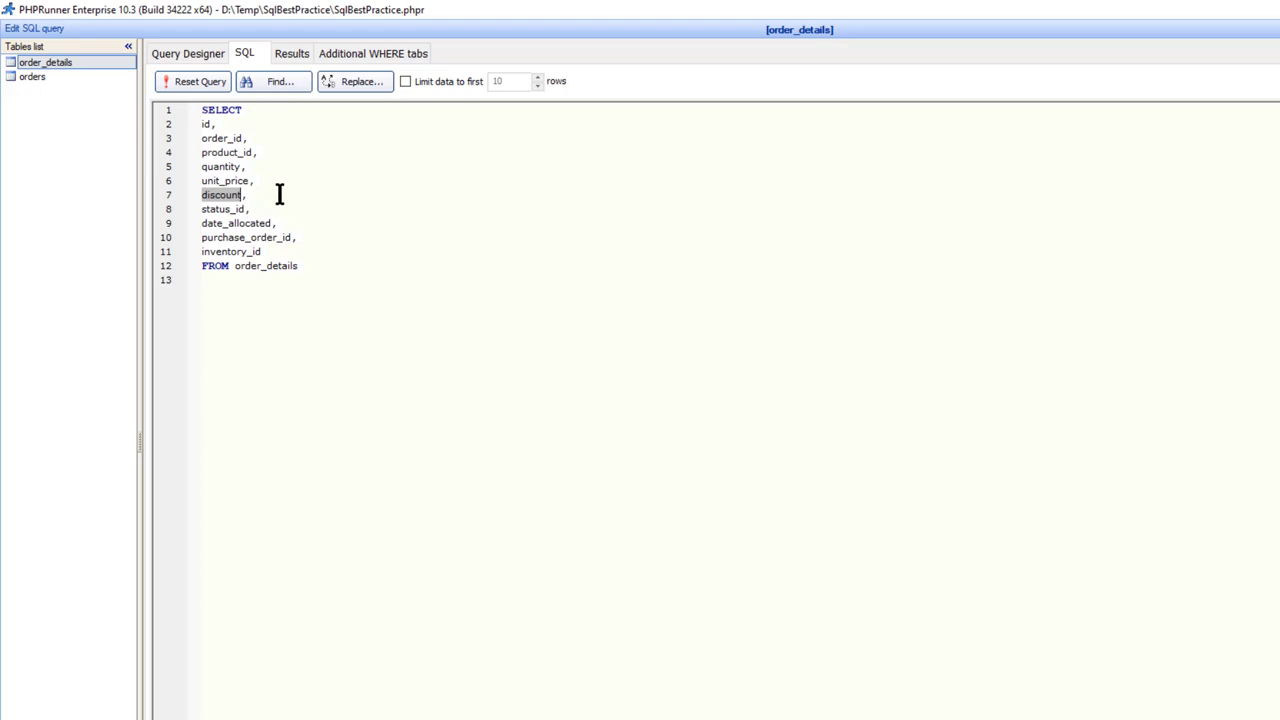
Step: Add a test 'discount AS' alias line and then delete it again
{"action": "key", "text": "Enter"}
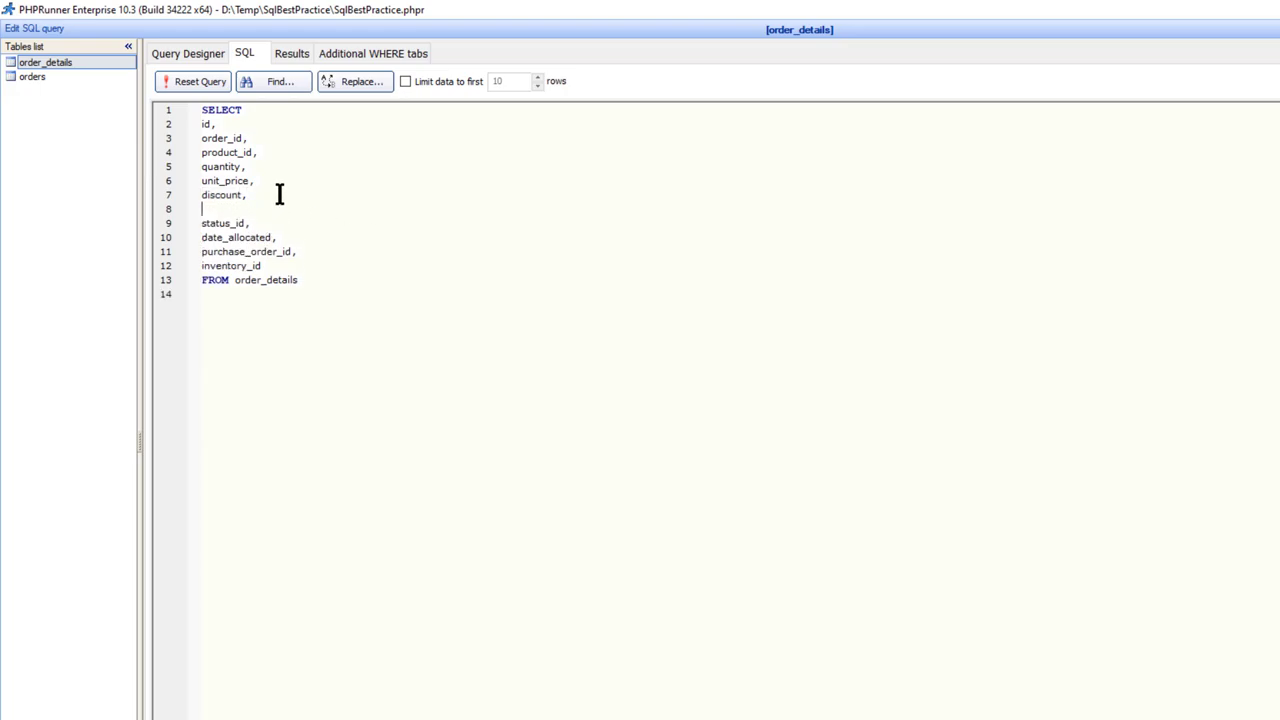
{"action": "type", "text": "discount"}
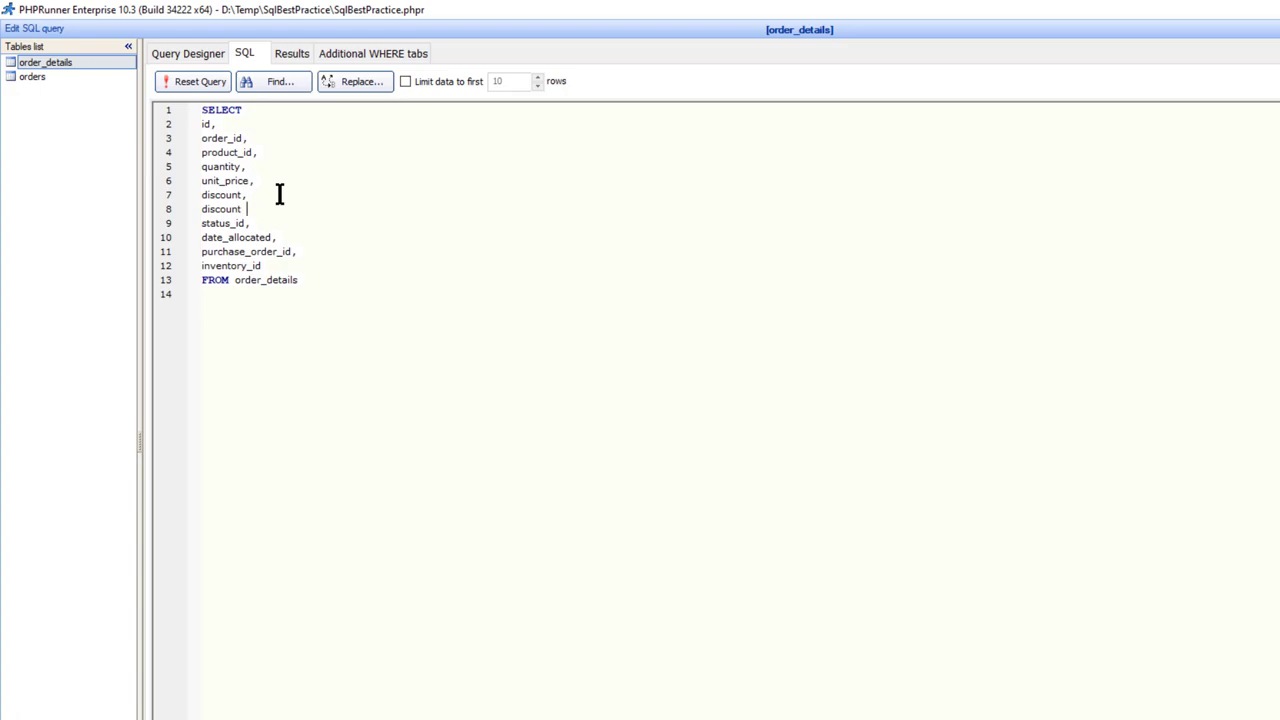
{"action": "type", "text": "AS"}
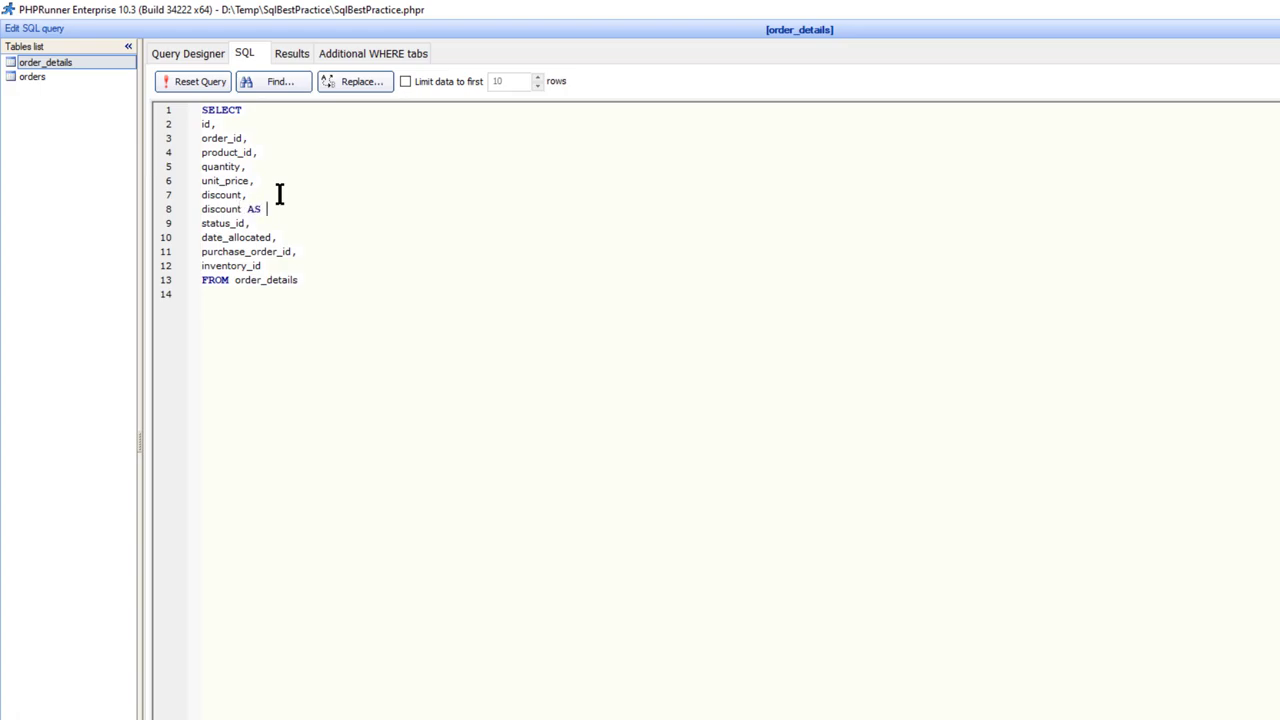
{"action": "type", "text": "'discount"}
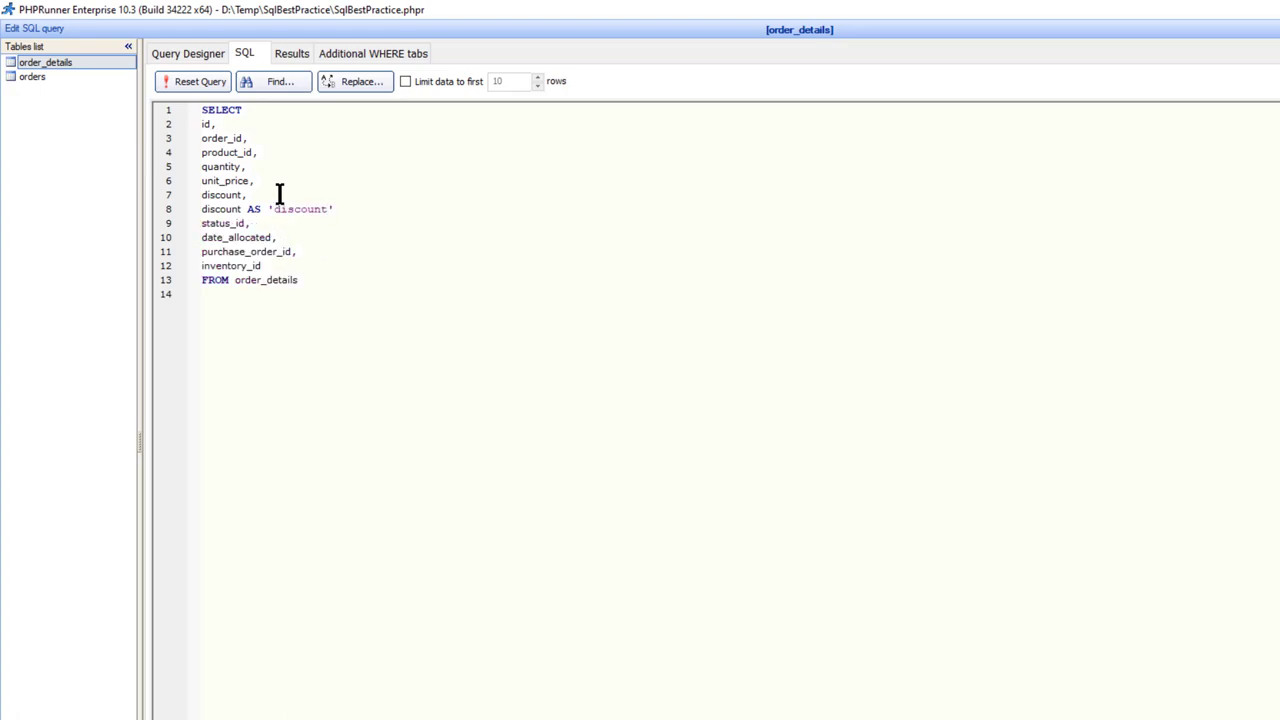
{"action": "type", "text": "1"}
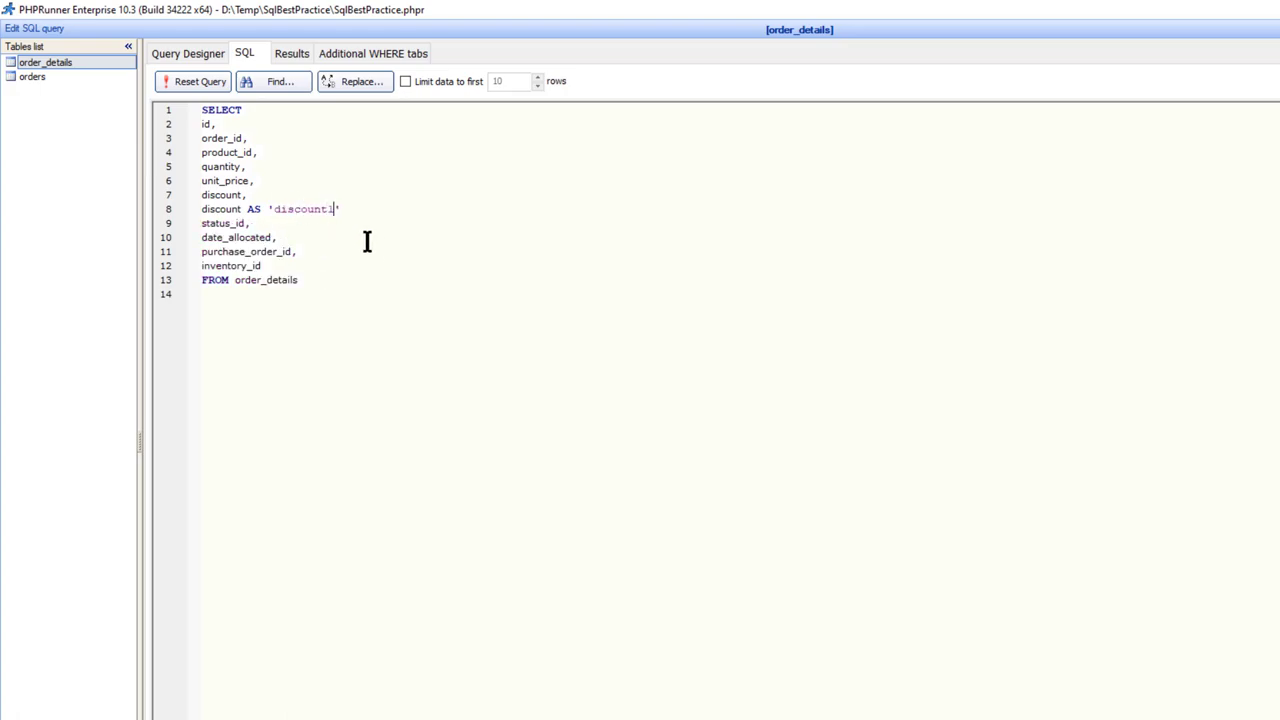
{"action": "type", "text": ","}
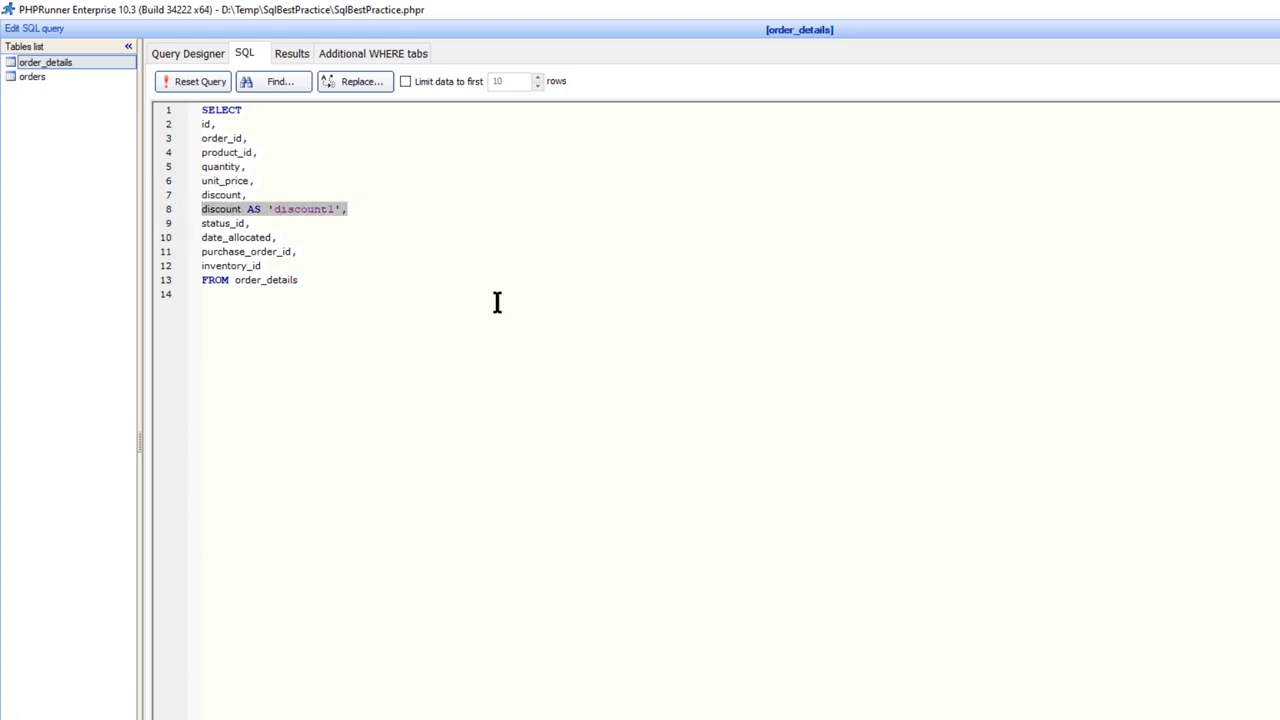
{"action": "key", "text": "Delete"}
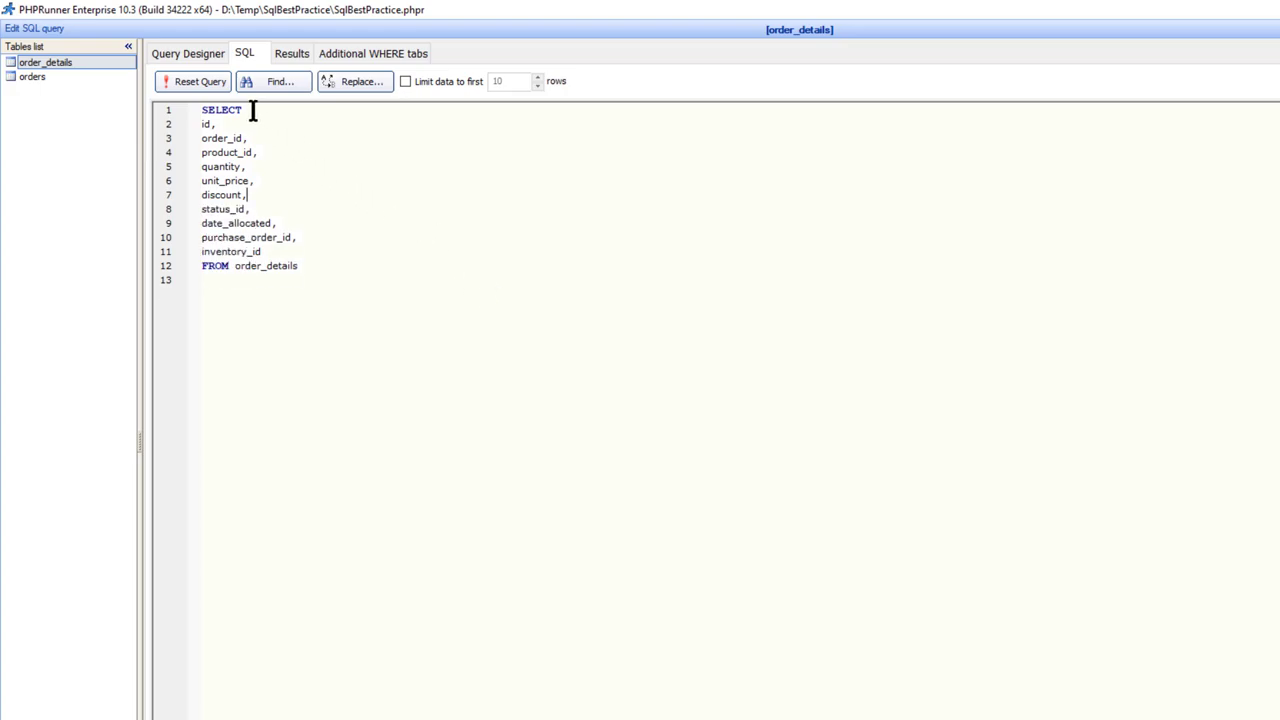
Step: Add the order_details table to the orders query in the Query Designer
{"action": "left_click", "coordinate": [188, 52]}
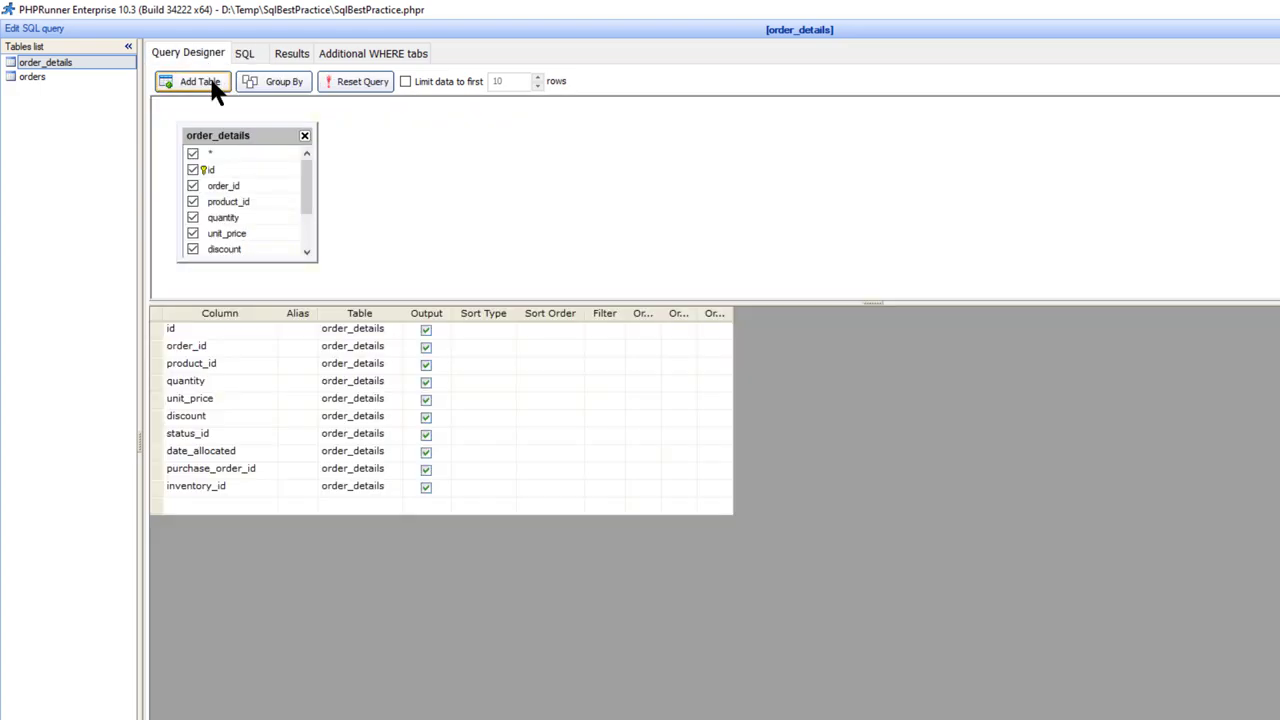
{"action": "left_click", "coordinate": [32, 76]}
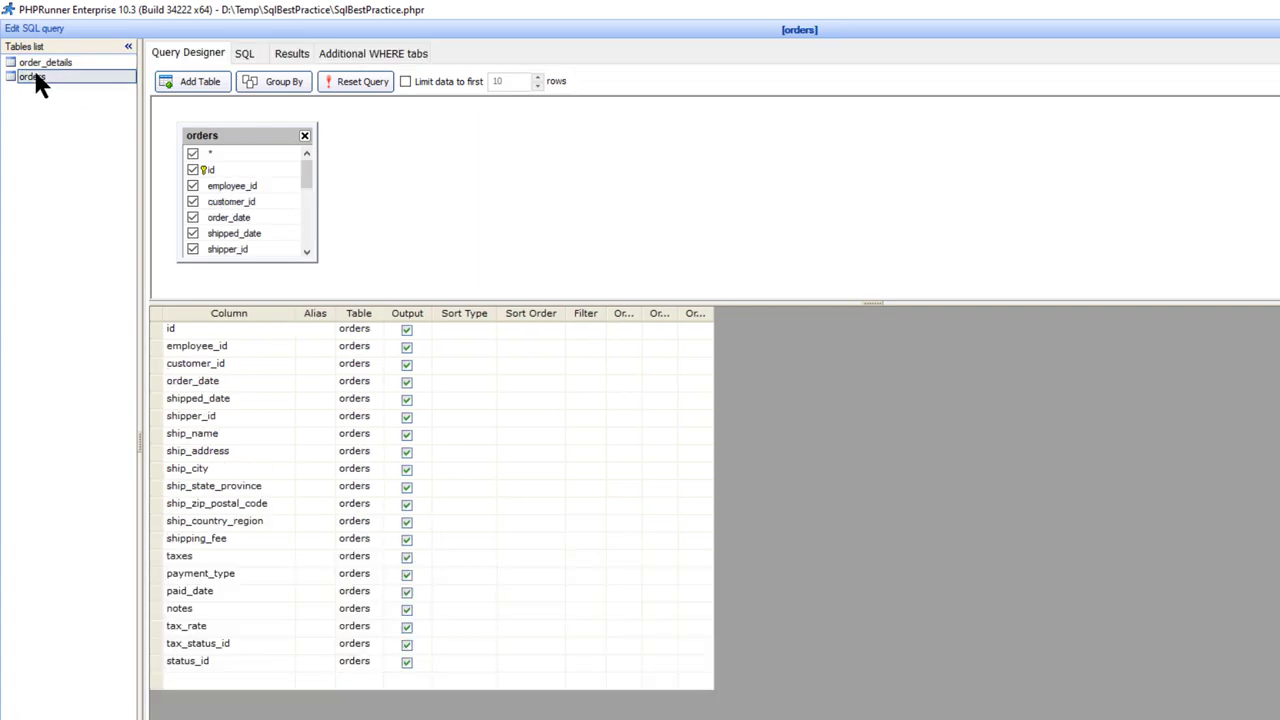
{"action": "left_click", "coordinate": [198, 80]}
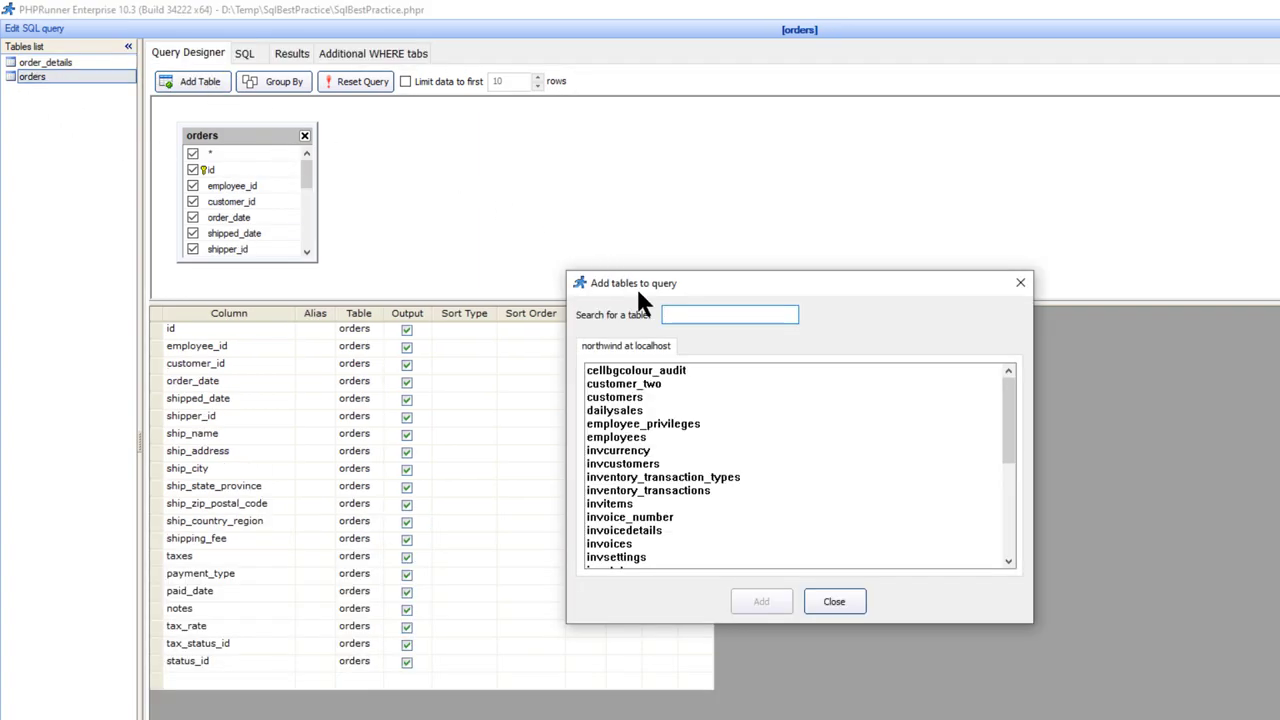
{"action": "type", "text": "order"}
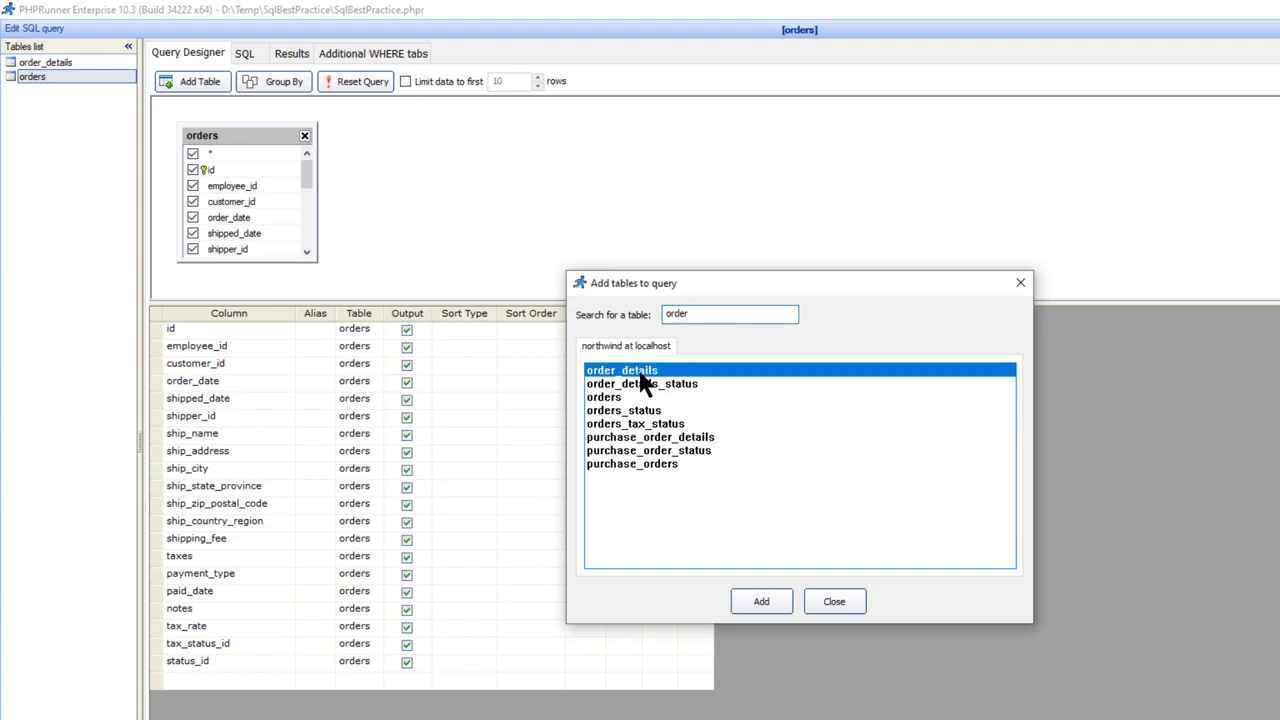
{"action": "left_click", "coordinate": [760, 600]}
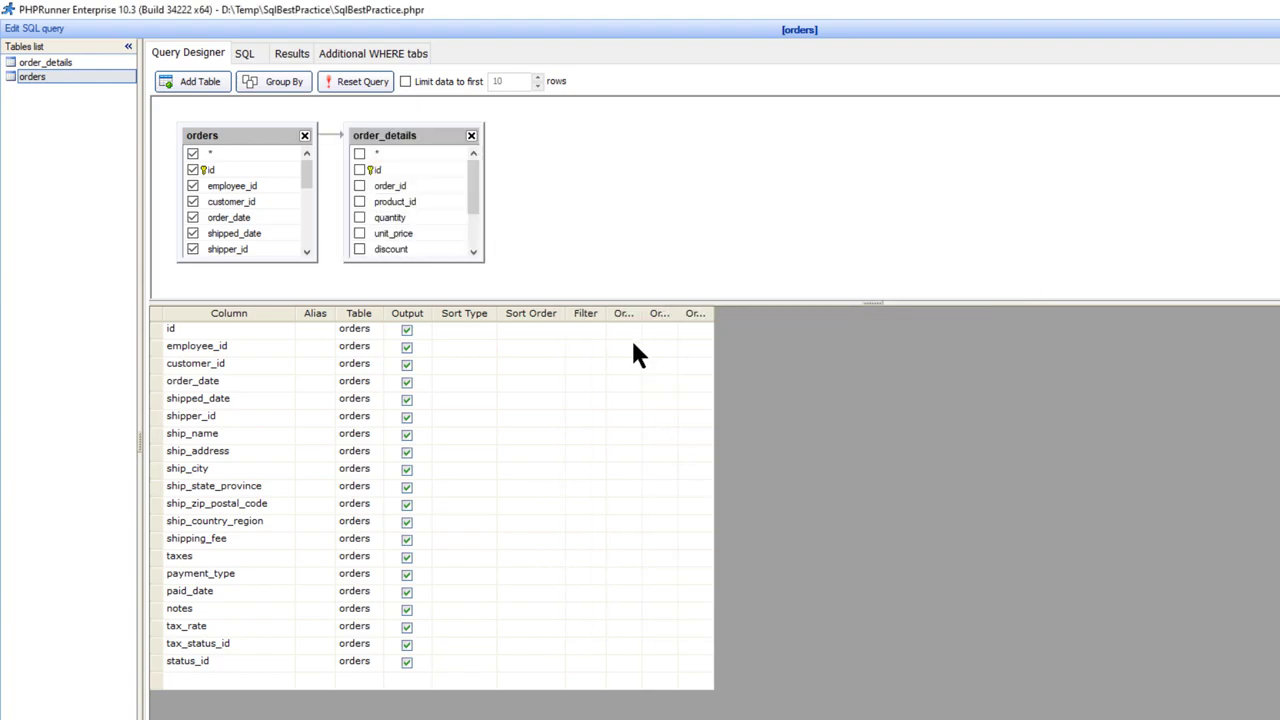
Step: Output the order_details id as id1, review the left-join SQL, and begin removing the table
{"action": "left_click", "coordinate": [360, 168]}
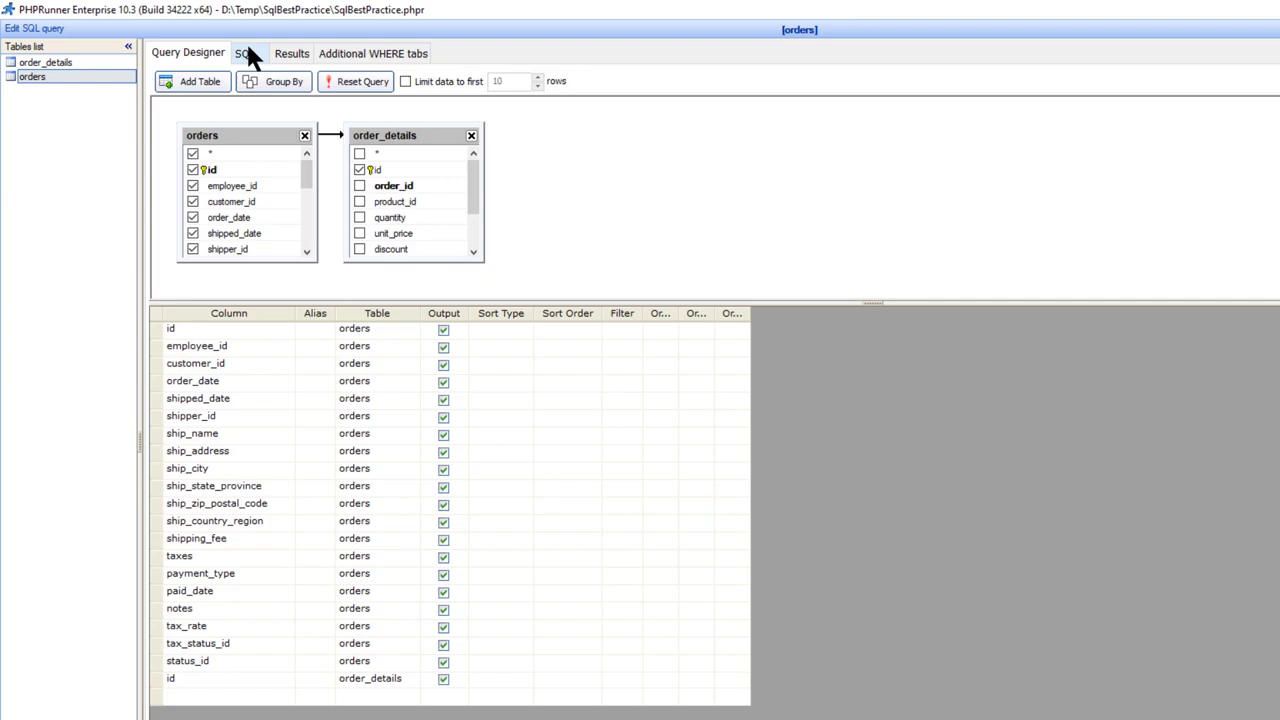
{"action": "left_click", "coordinate": [244, 52]}
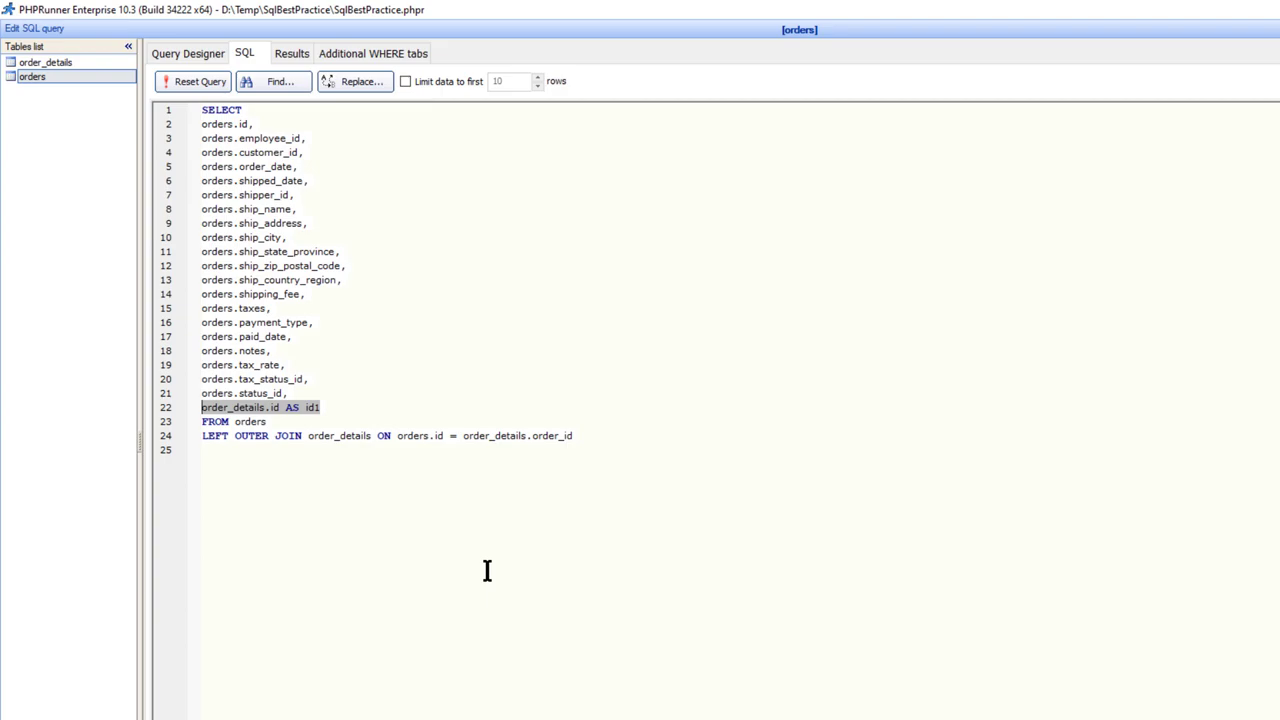
{"action": "left_click", "coordinate": [188, 52]}
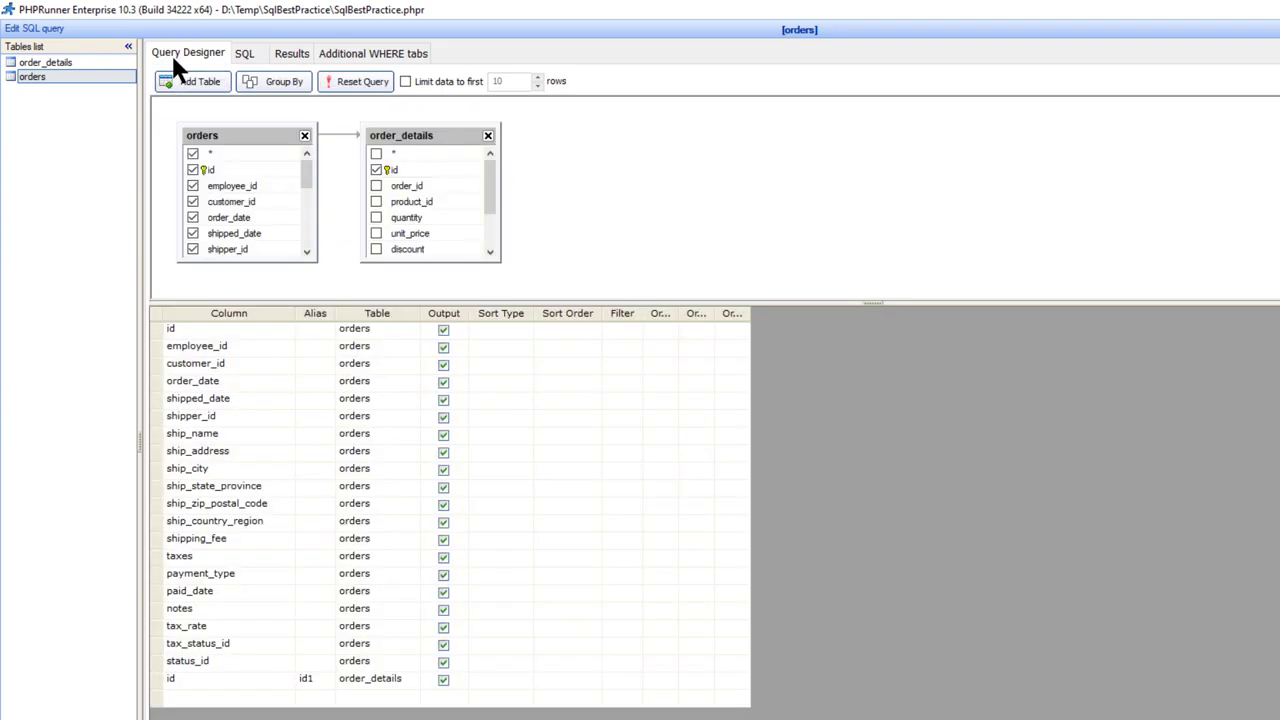
{"action": "left_click", "coordinate": [488, 136]}
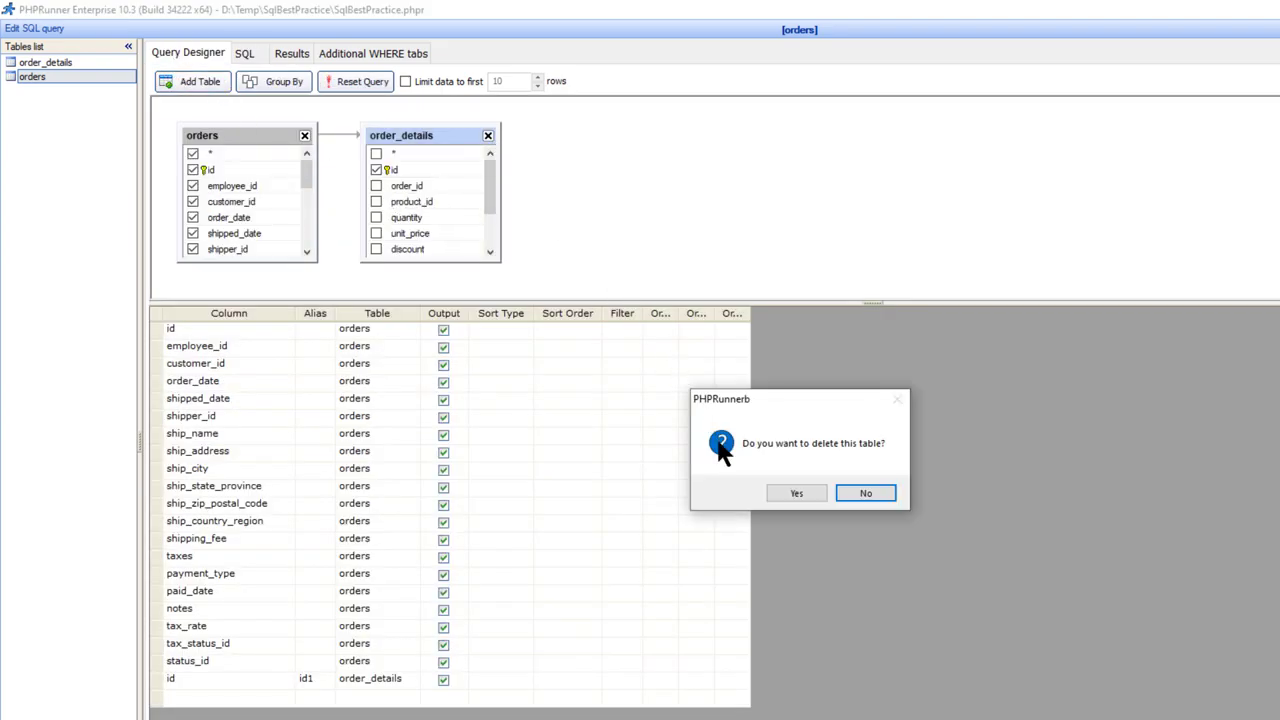
Step: Confirm deleting order_details and alias the key id column as 'the_id' in the SQL
{"action": "left_click", "coordinate": [796, 492]}
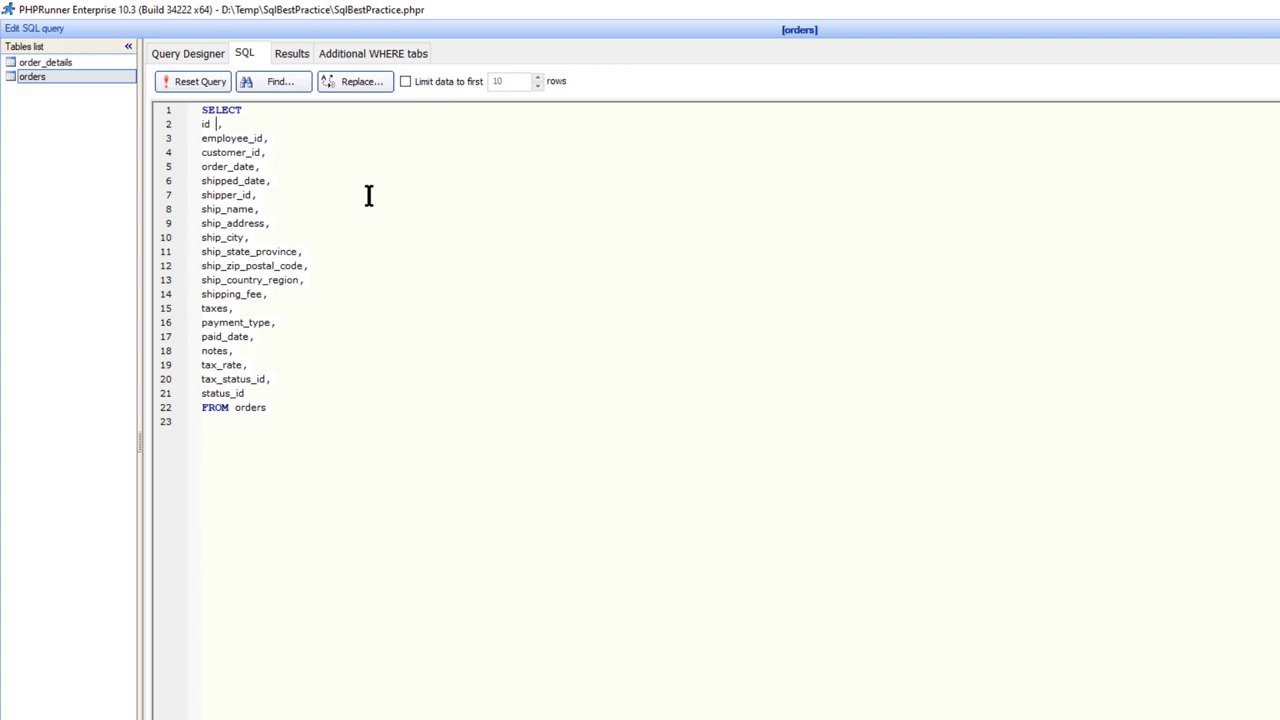
{"action": "type", "text": "as 'the_i"}
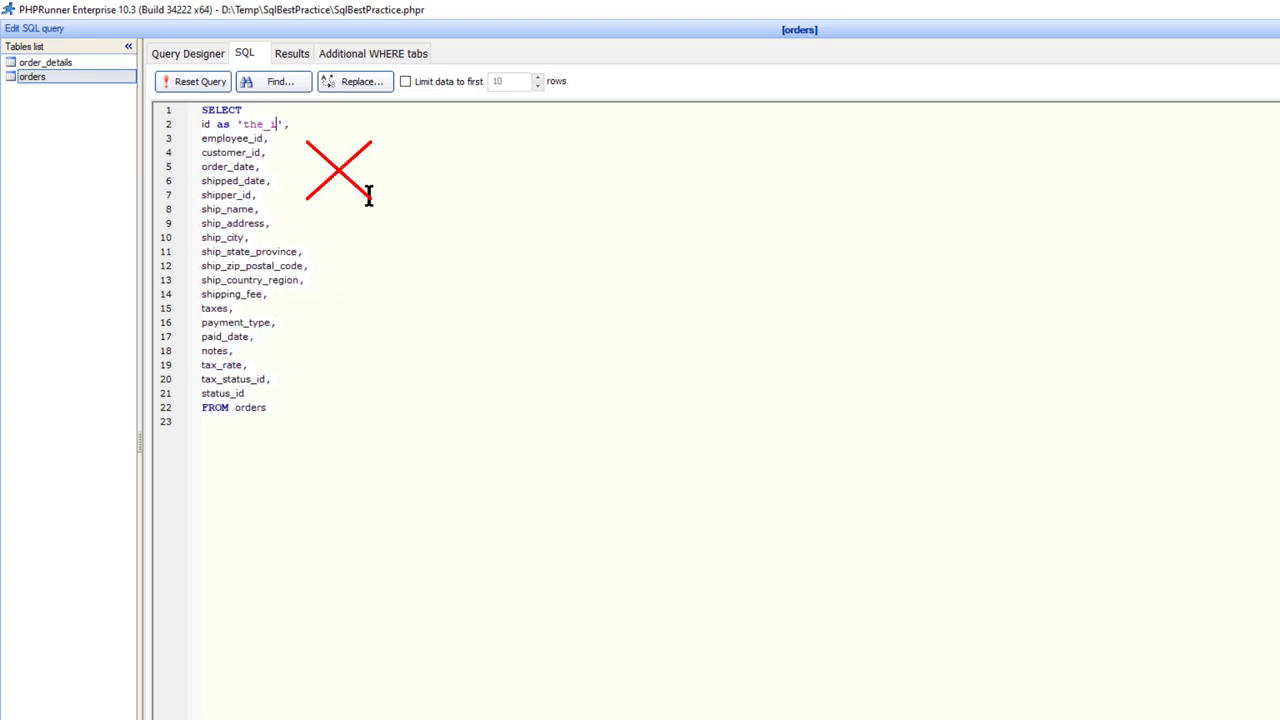
{"action": "type", "text": "d"}
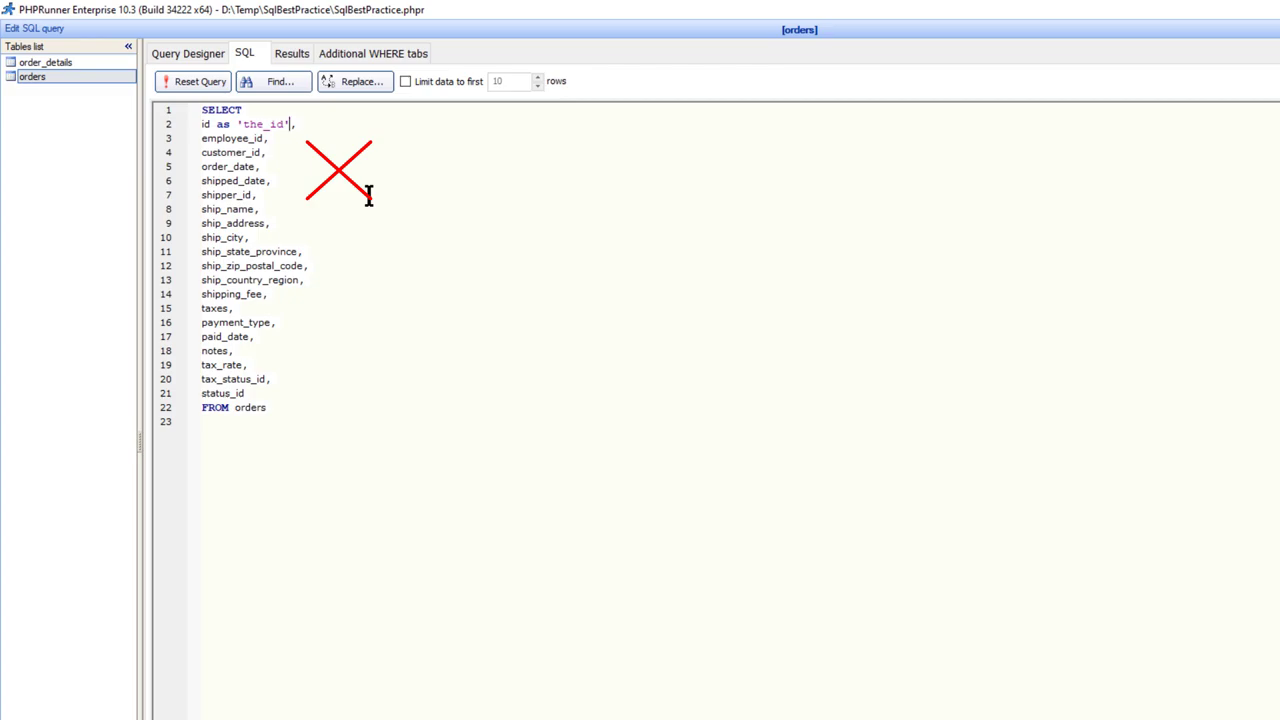